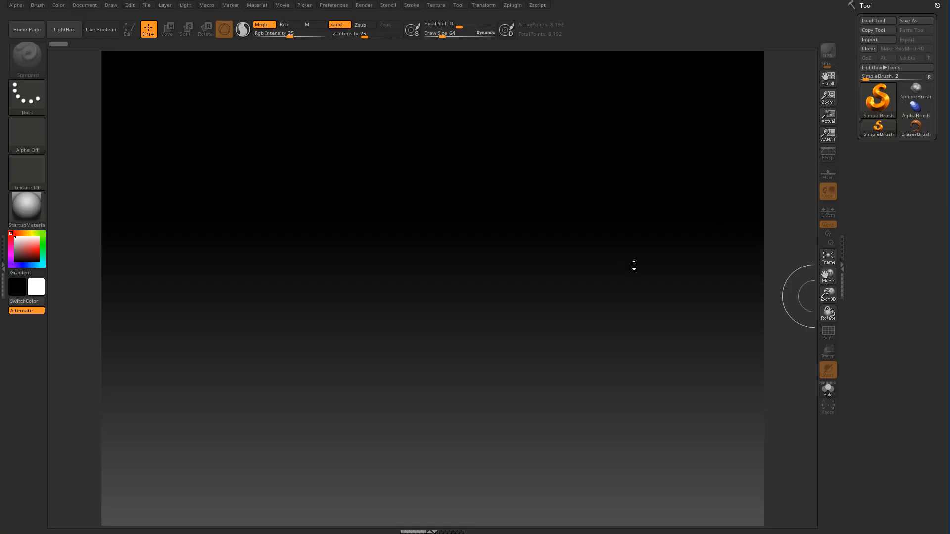
pyautogui.moveTo(593, 253)
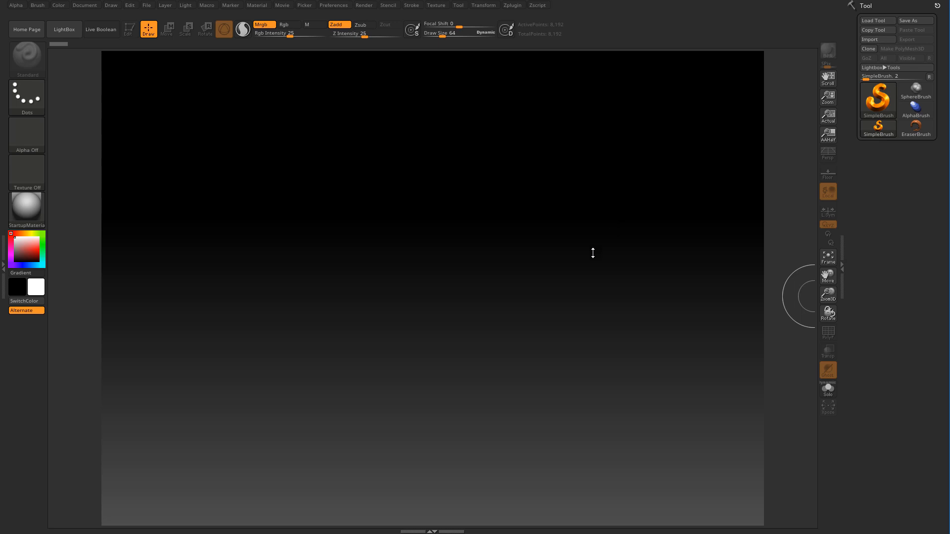
pyautogui.moveTo(582, 255)
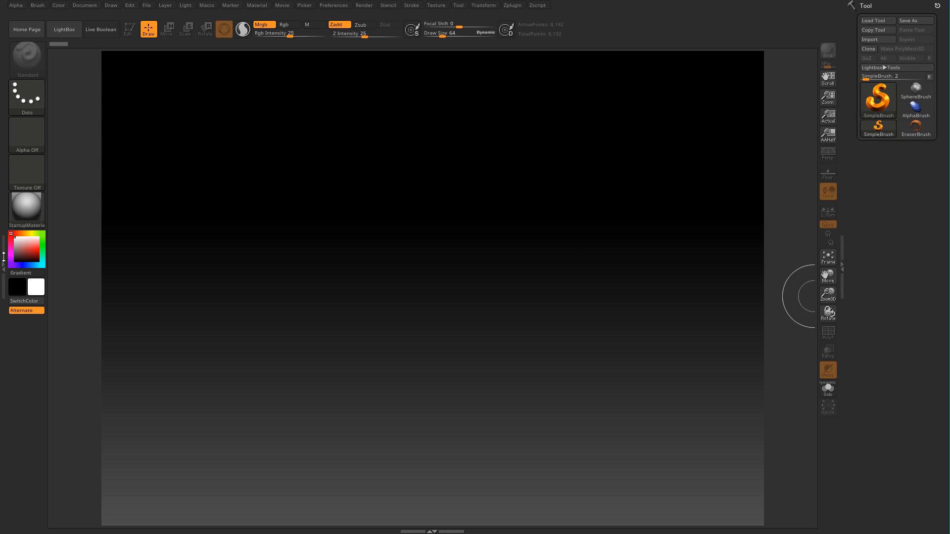
# - Dock the Brush palette in the left tray and Preferences in the right tray
pyautogui.click(37, 5)
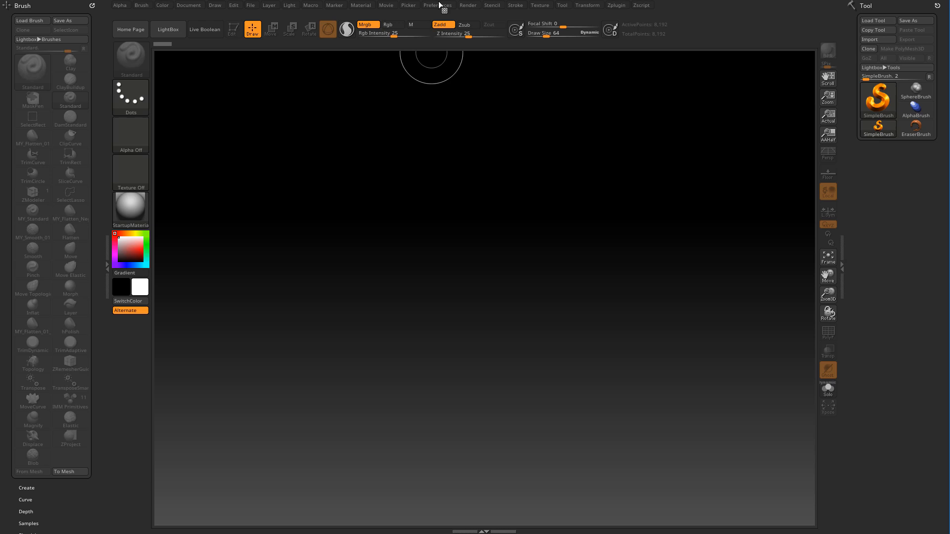
pyautogui.click(437, 5)
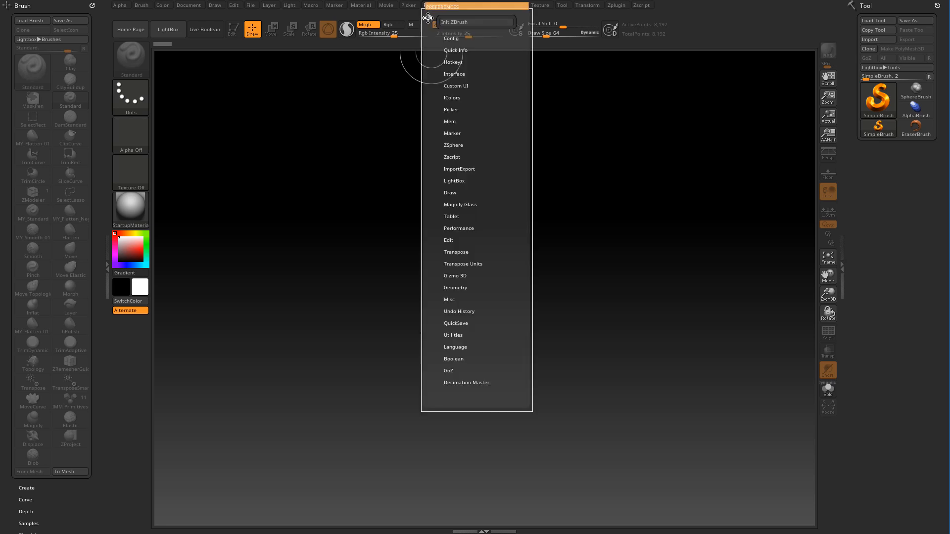
pyautogui.click(438, 5)
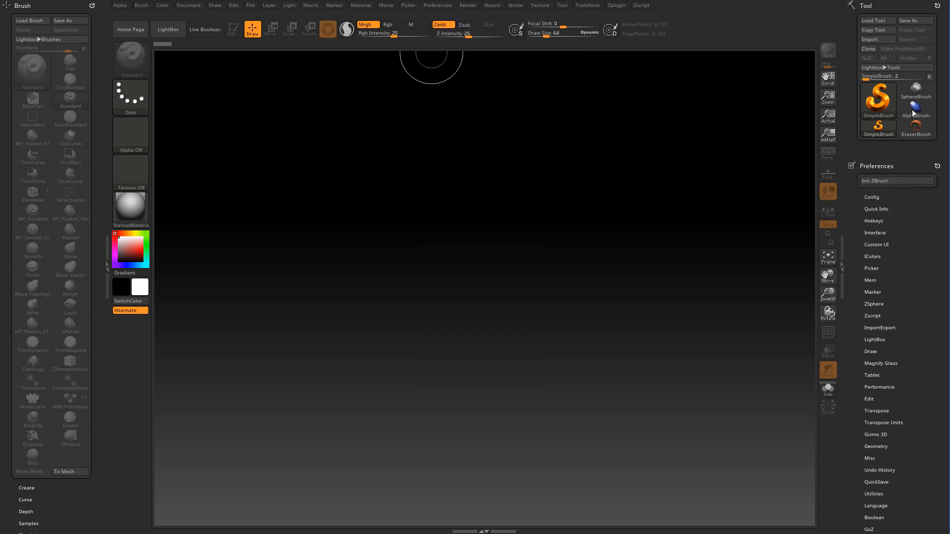
pyautogui.click(878, 98)
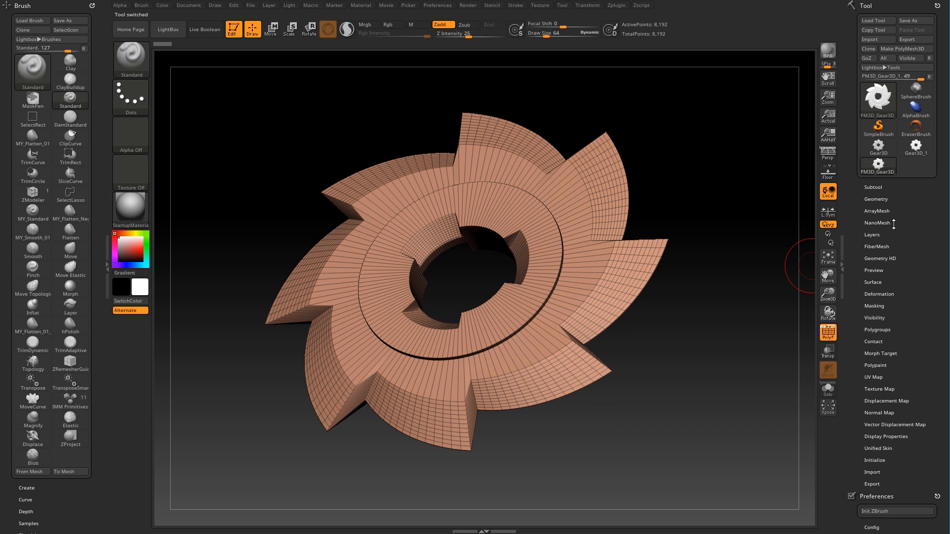
# - Expand the gear's Tool > Geometry subpalette and collapse its Position subsection
pyautogui.click(877, 199)
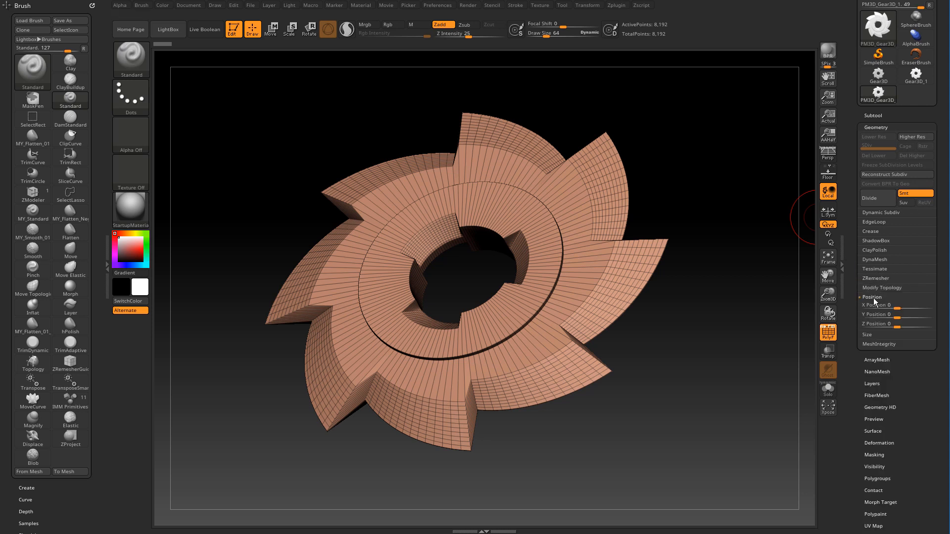
pyautogui.click(872, 297)
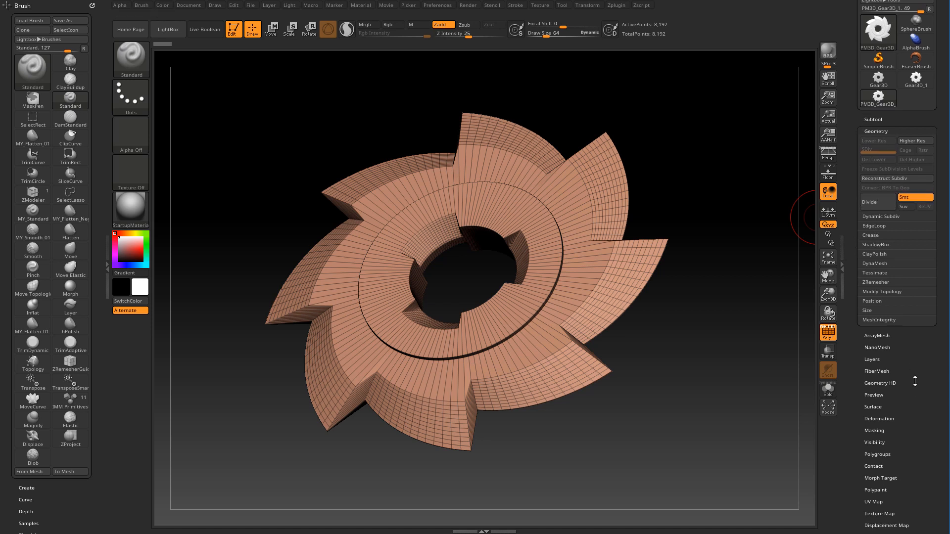
# - Open the Preferences > Interface group list, then scroll back to the Geometry subpalette
pyautogui.scroll(-3)
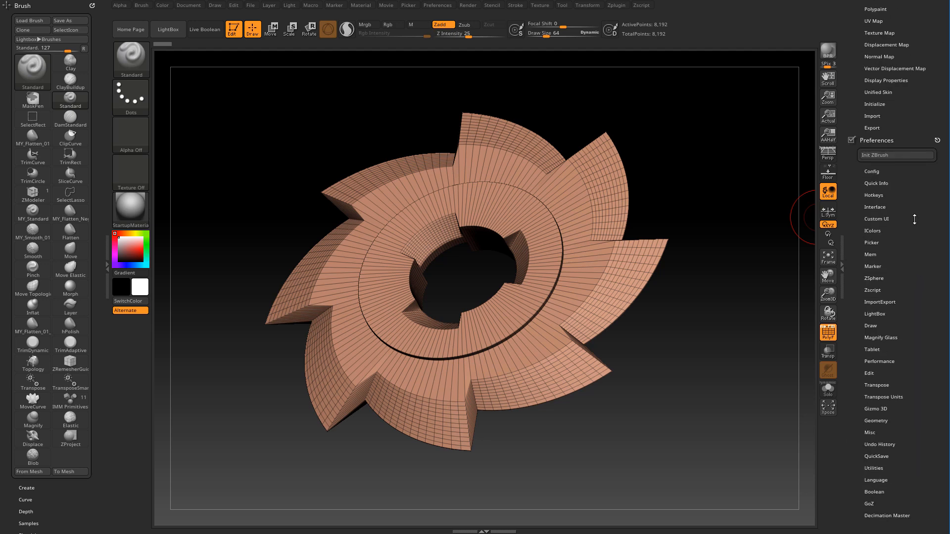
pyautogui.click(875, 207)
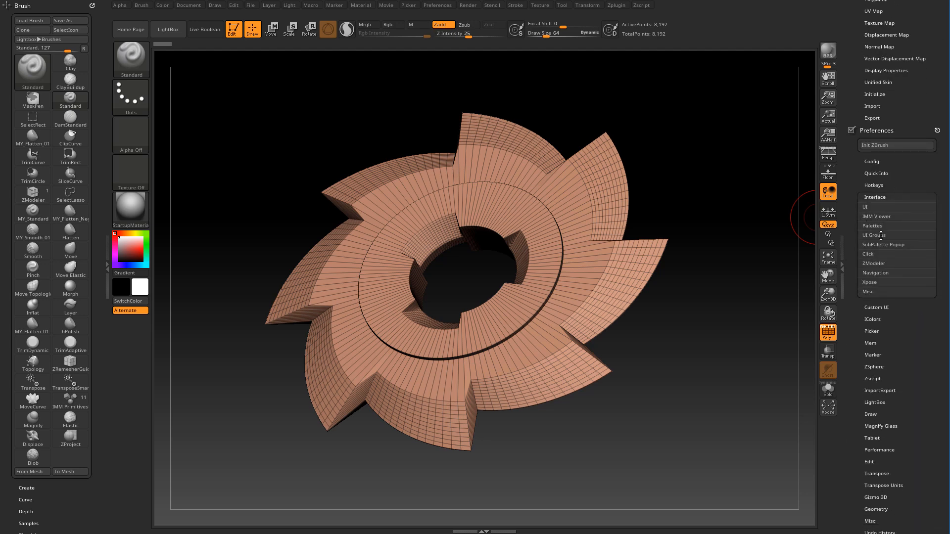
pyautogui.click(874, 235)
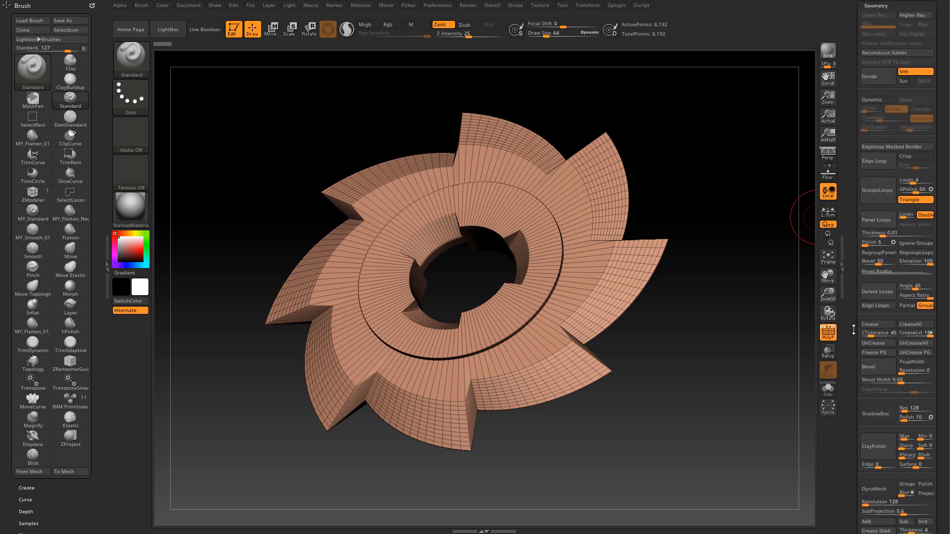
pyautogui.scroll(-3)
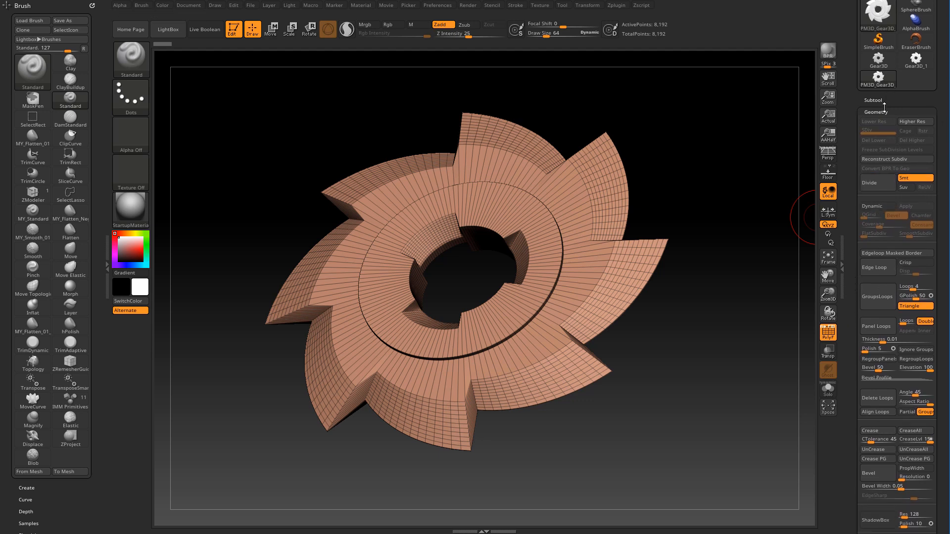
# - Collapse Tool > Geometry and expand the Interface Initialize settings
pyautogui.click(875, 95)
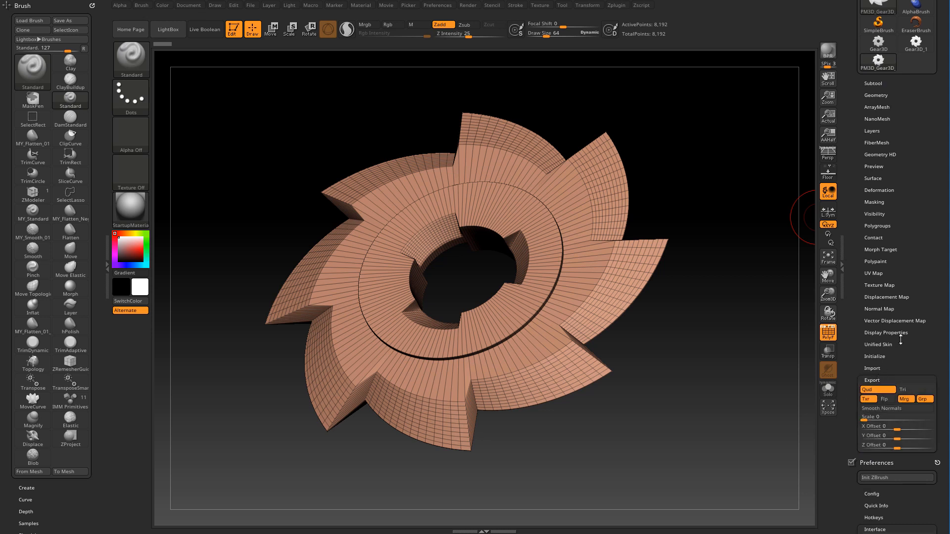
pyautogui.scroll(-3)
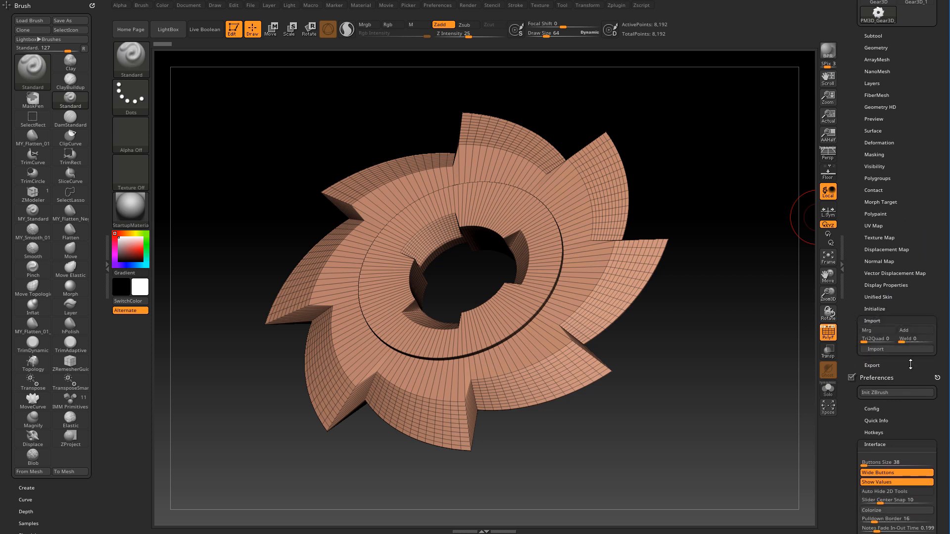
pyautogui.click(877, 309)
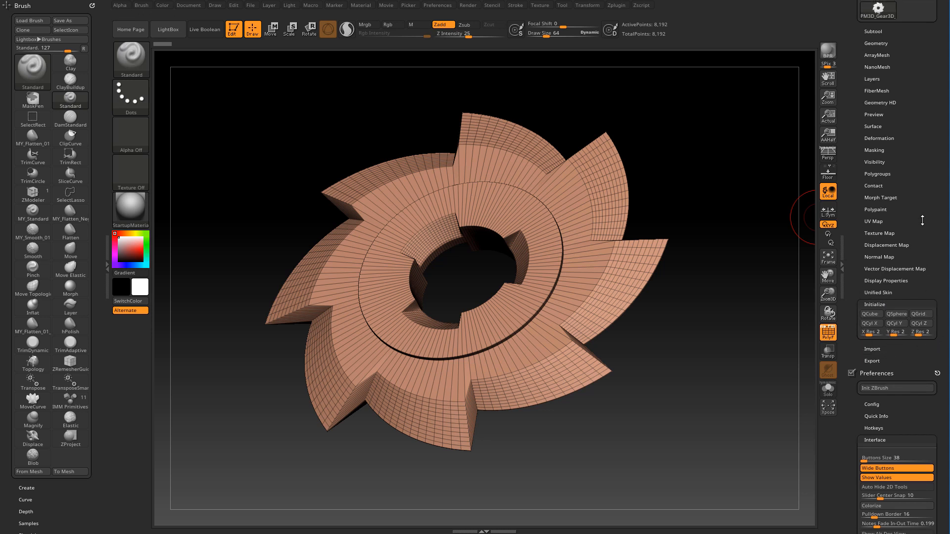
# - Toggle Unified Skin and Display Properties, then open the gear's Polypaint subpalette
pyautogui.click(32, 248)
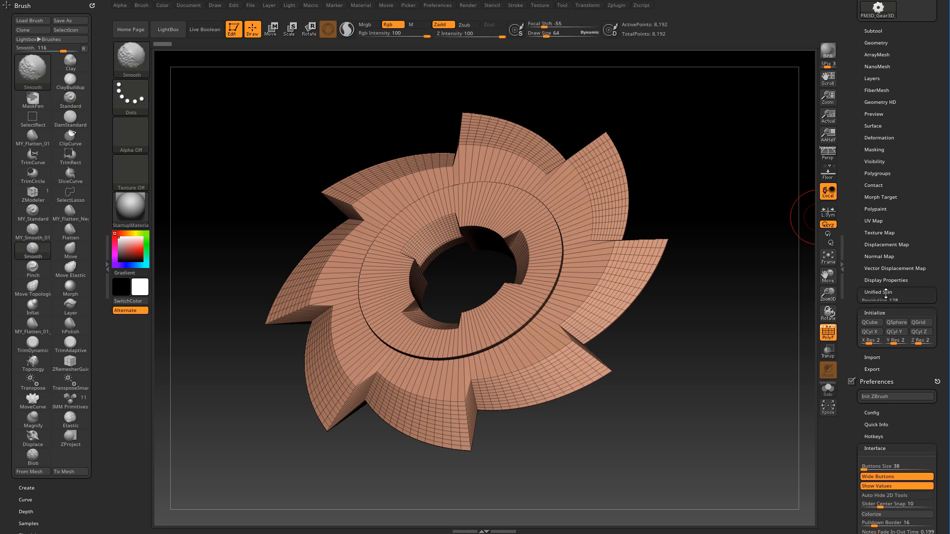
pyautogui.click(885, 280)
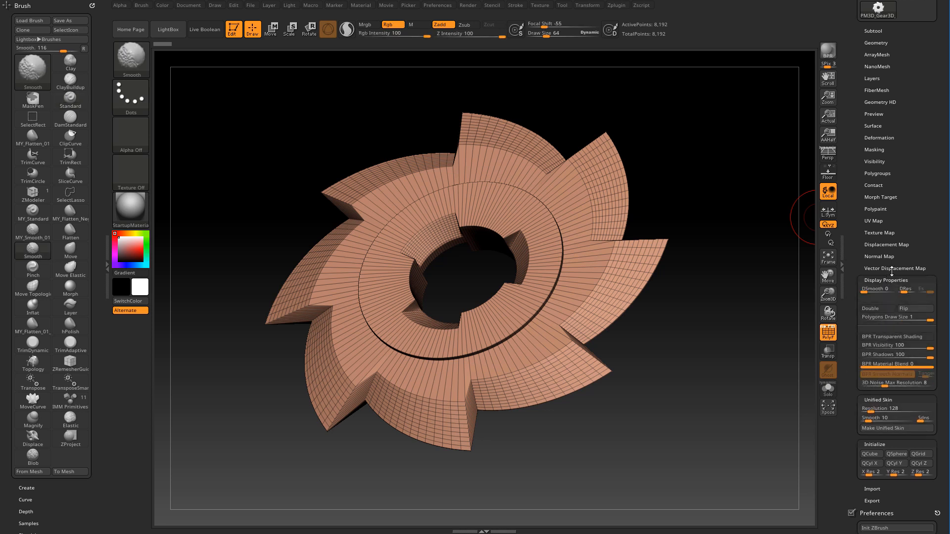
pyautogui.click(895, 268)
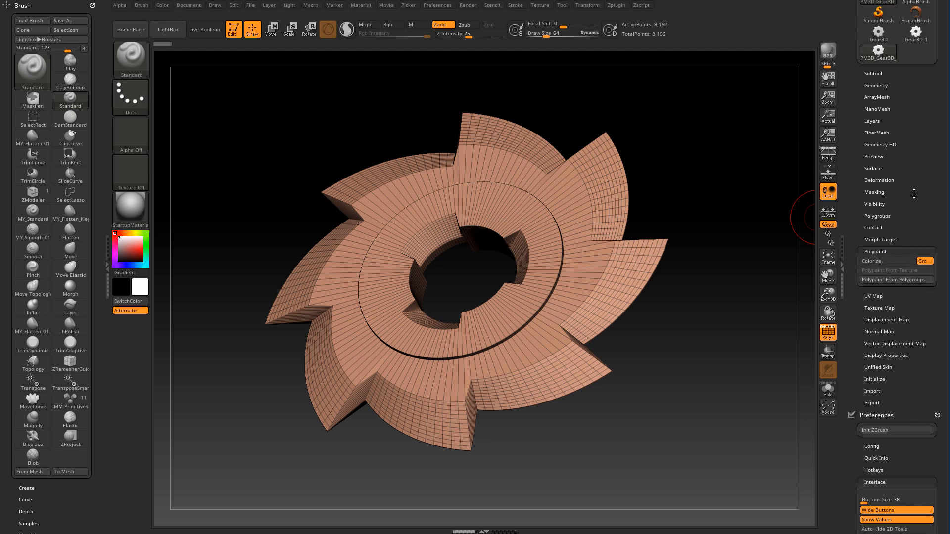
pyautogui.scroll(-3)
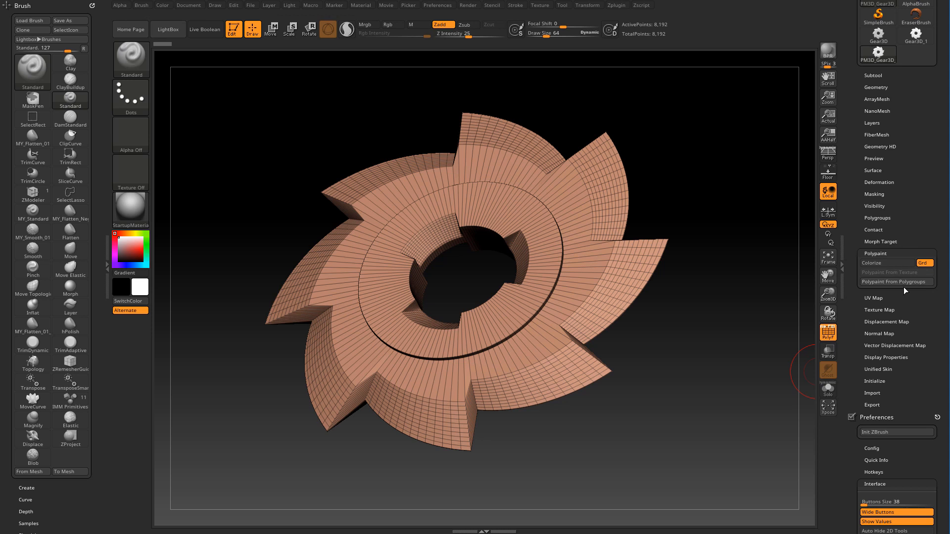
# - Collapse the gear's Polypaint subpalette and scroll down to Preferences > Interface
pyautogui.click(873, 361)
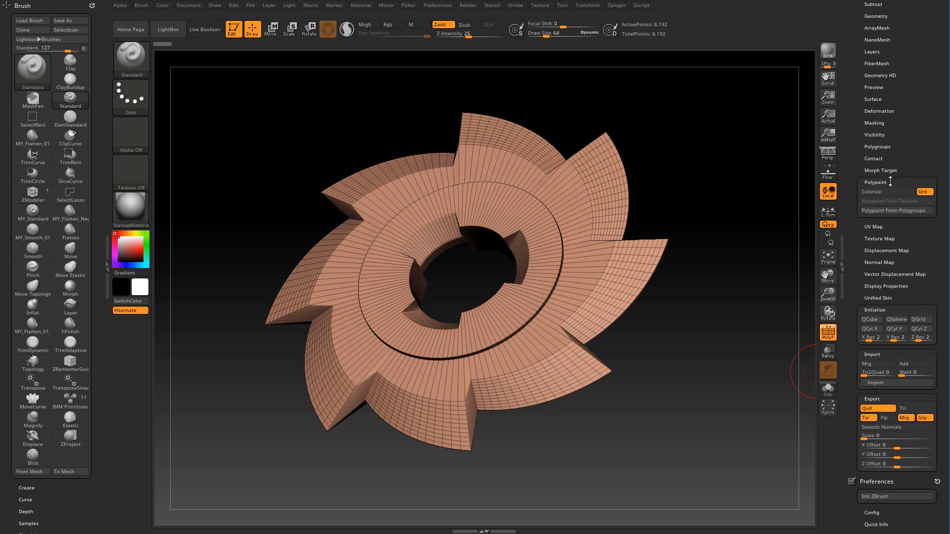
pyautogui.click(874, 182)
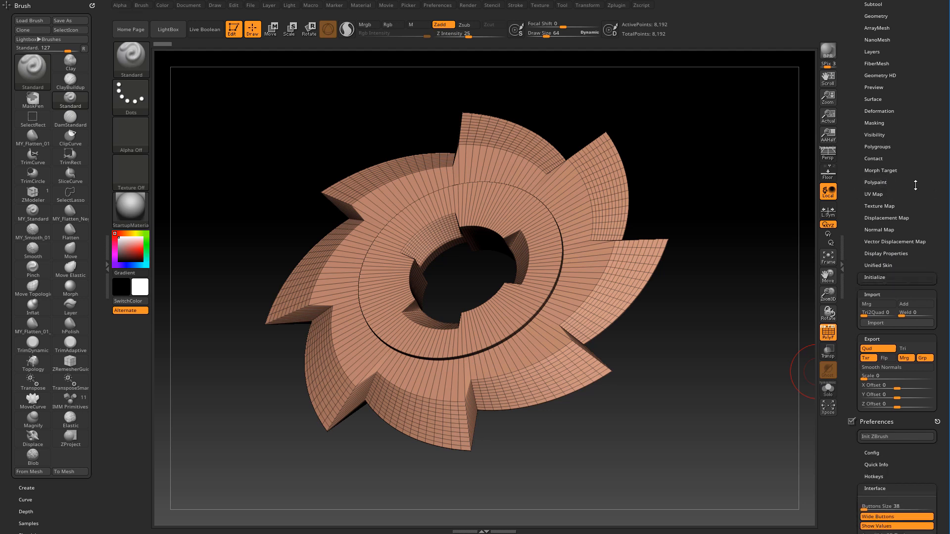
pyautogui.scroll(-3)
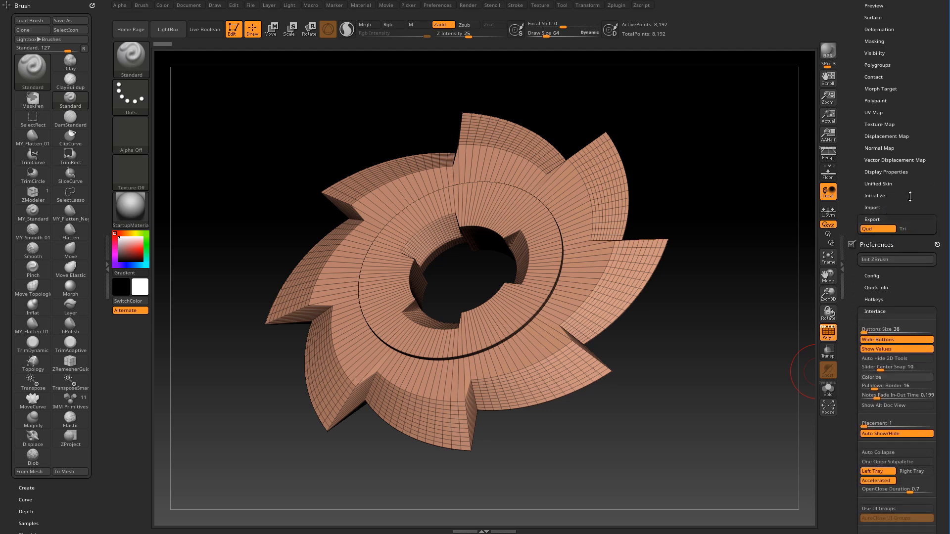
pyautogui.scroll(-3)
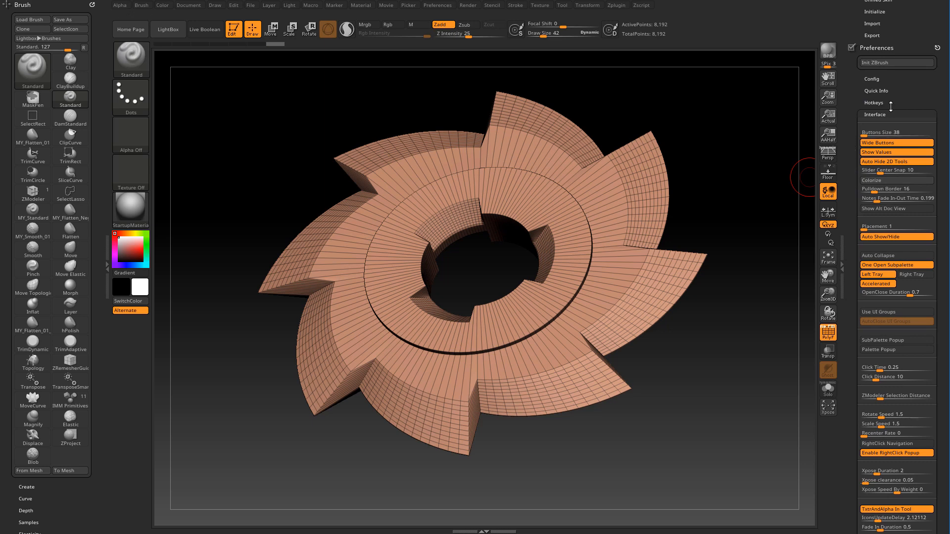
pyautogui.moveTo(896, 133)
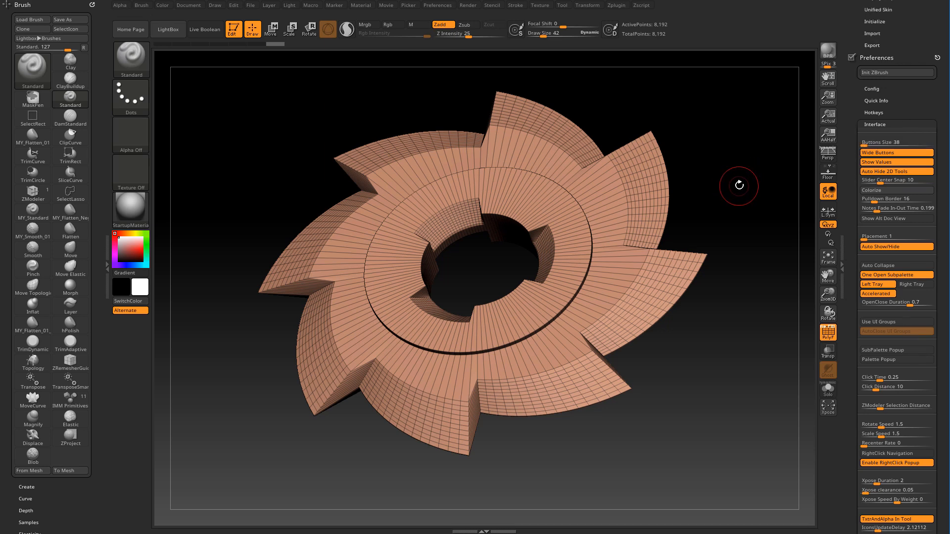
pyautogui.moveTo(741, 194)
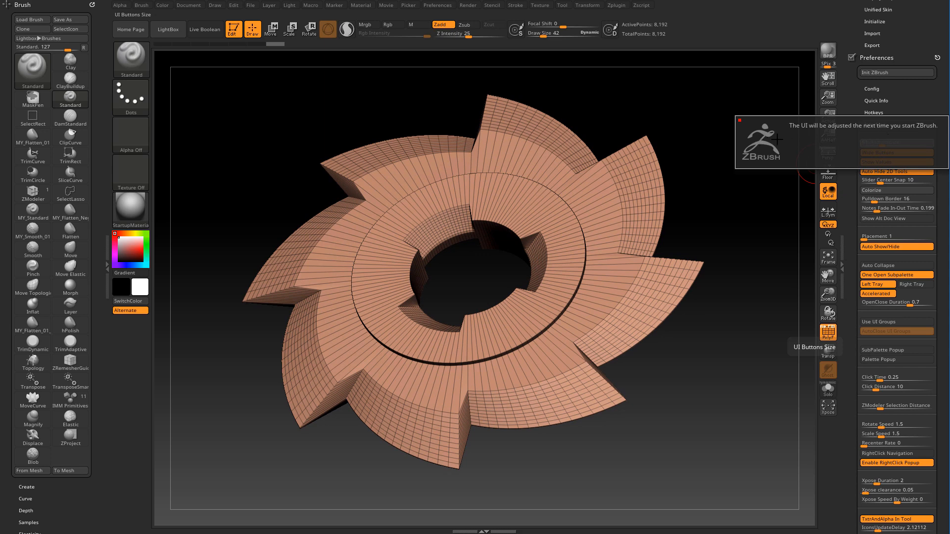
pyautogui.moveTo(832, 140)
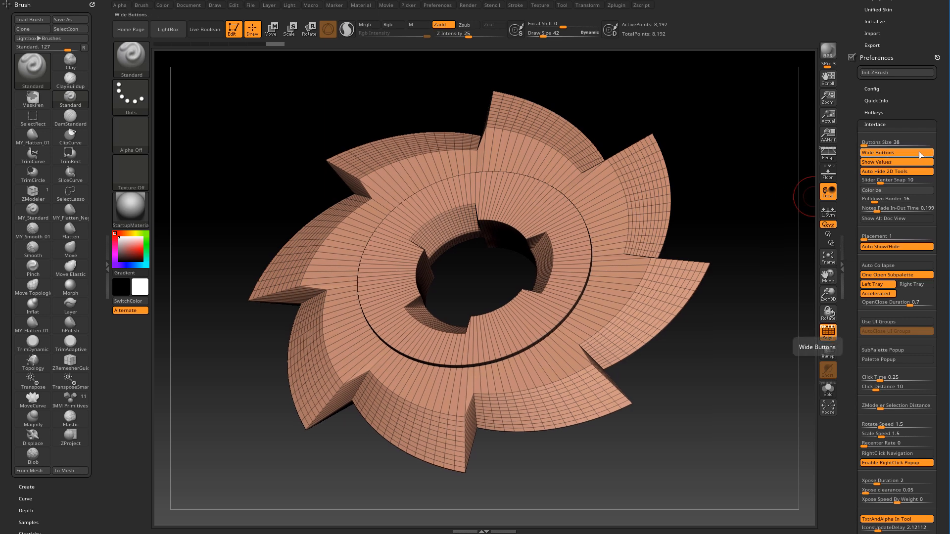
pyautogui.moveTo(888, 162)
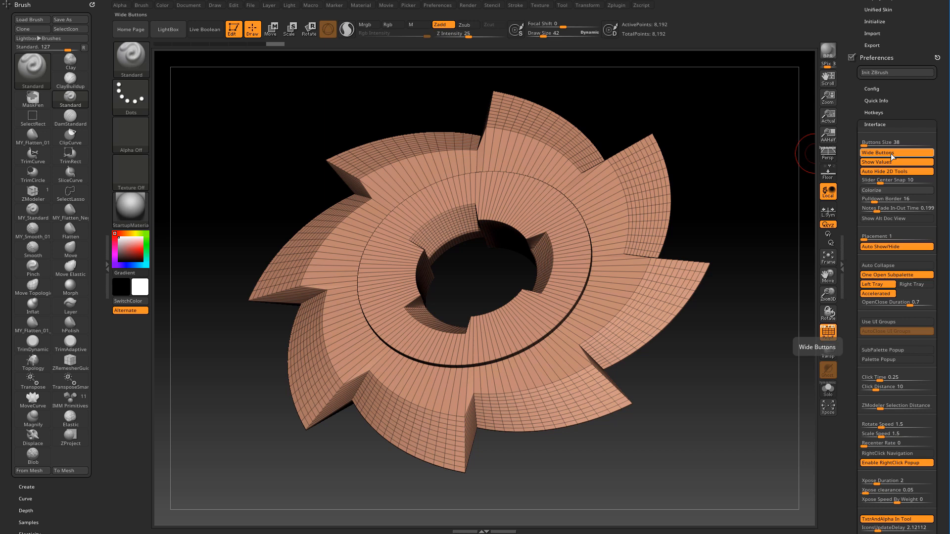
# - Switch off Wide Buttons in Preferences > Interface for a compact brush grid
pyautogui.click(878, 152)
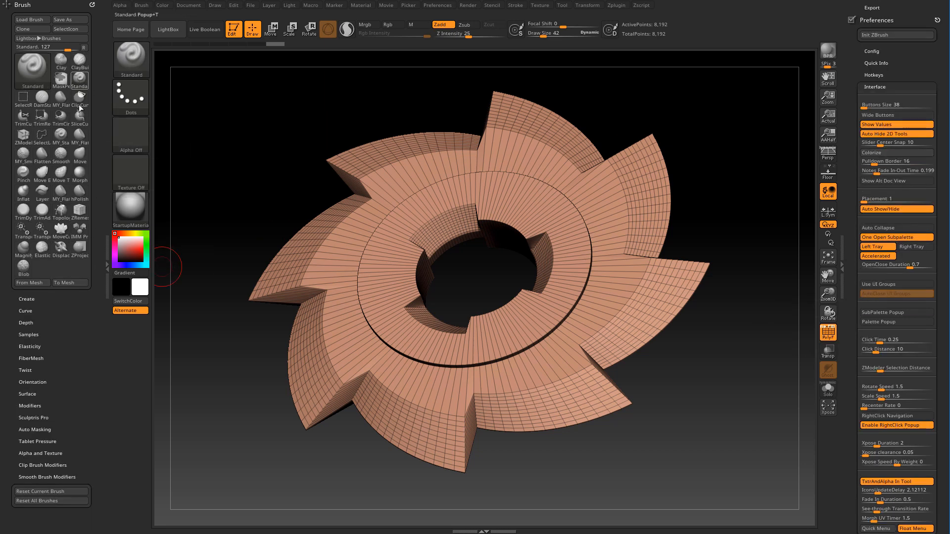
pyautogui.moveTo(79, 193)
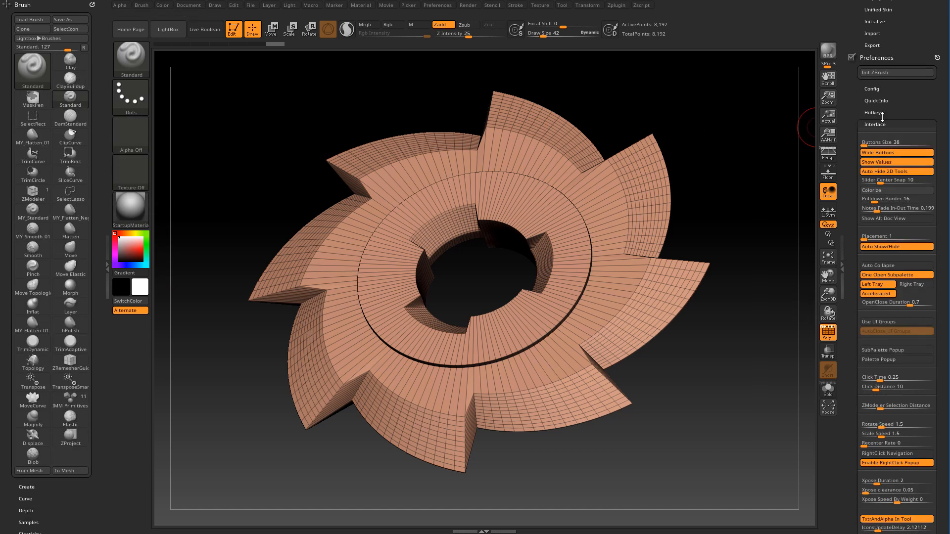
pyautogui.moveTo(71, 401)
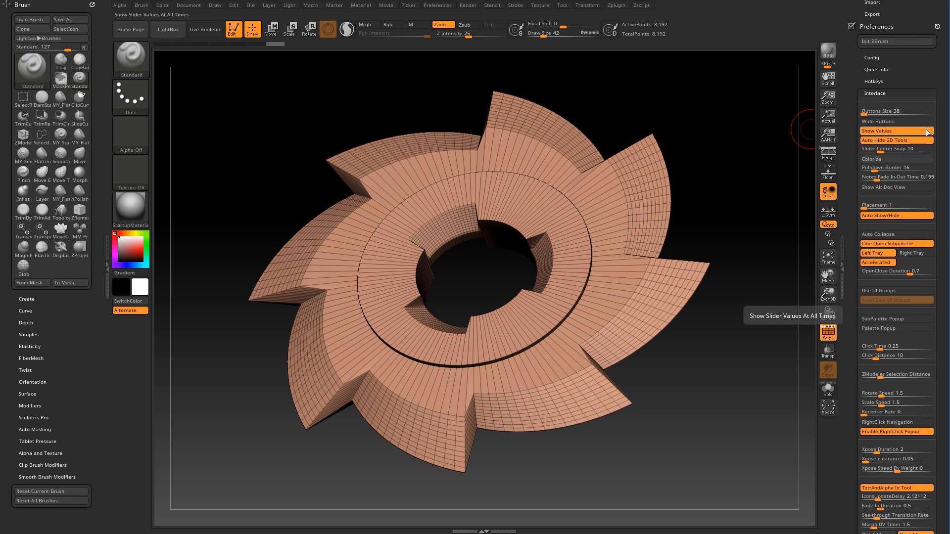
pyautogui.scroll(3)
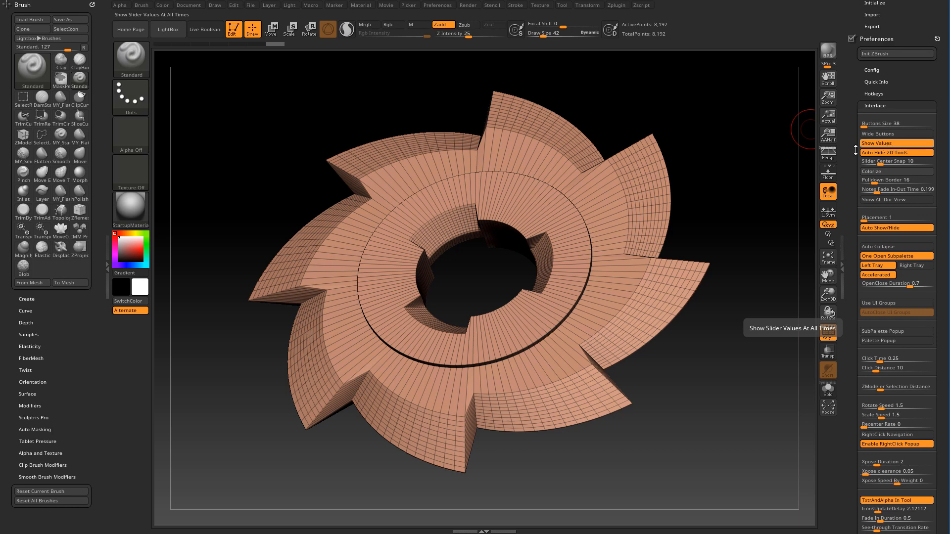
pyautogui.moveTo(896, 127)
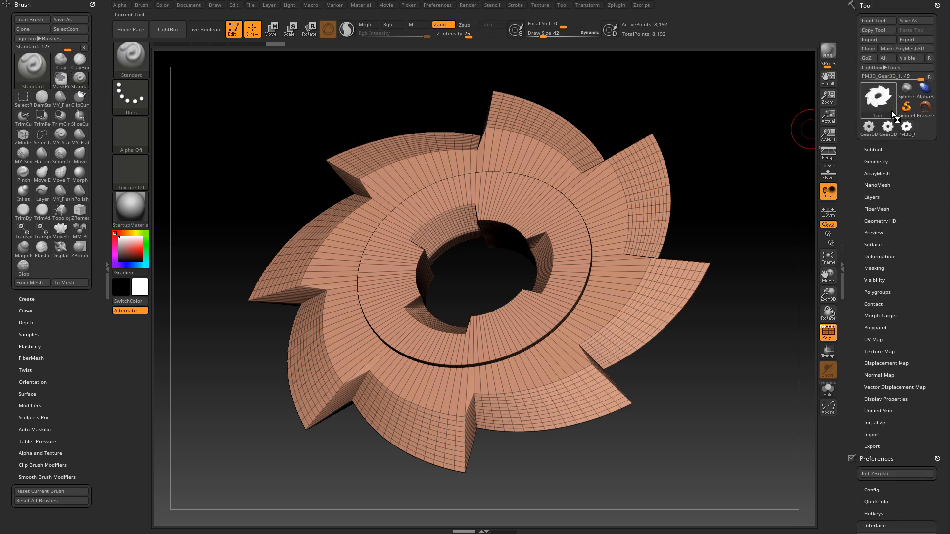
pyautogui.click(878, 97)
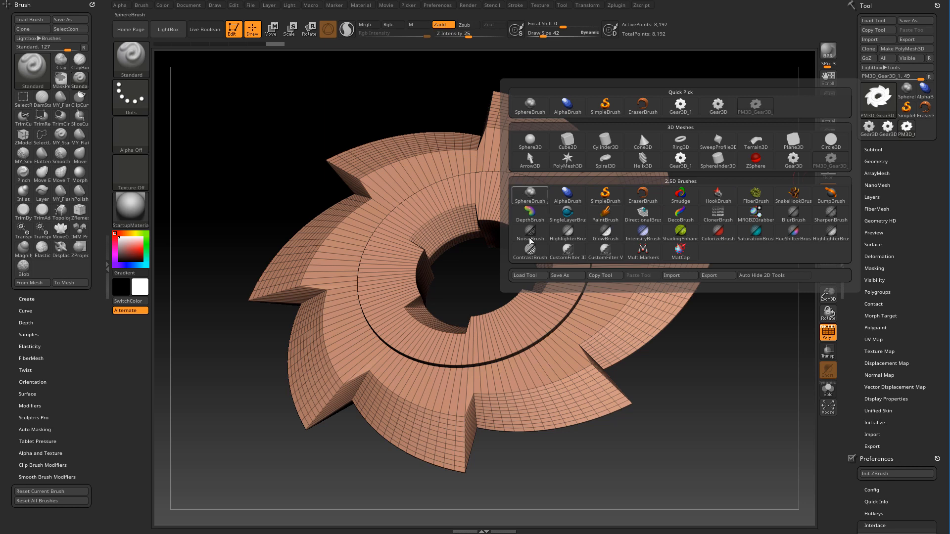
pyautogui.click(793, 215)
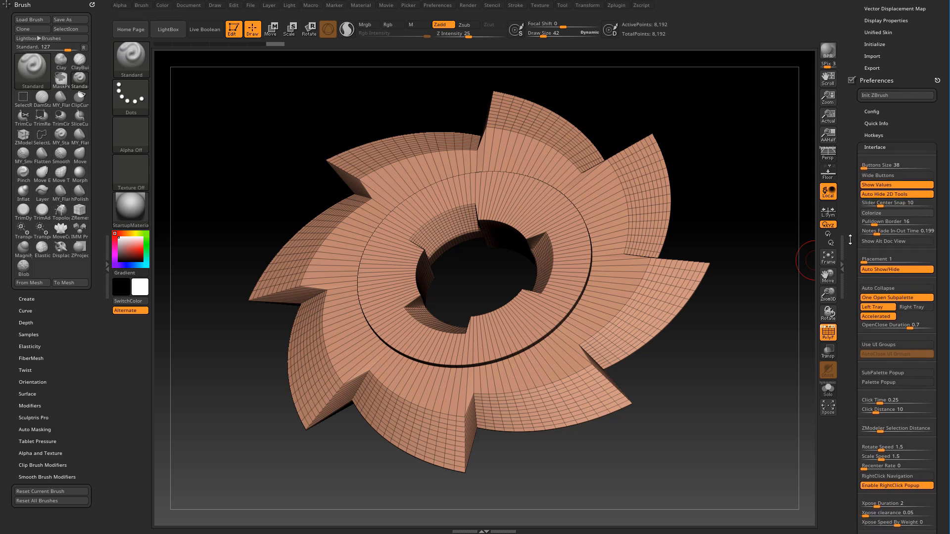
pyautogui.scroll(-3)
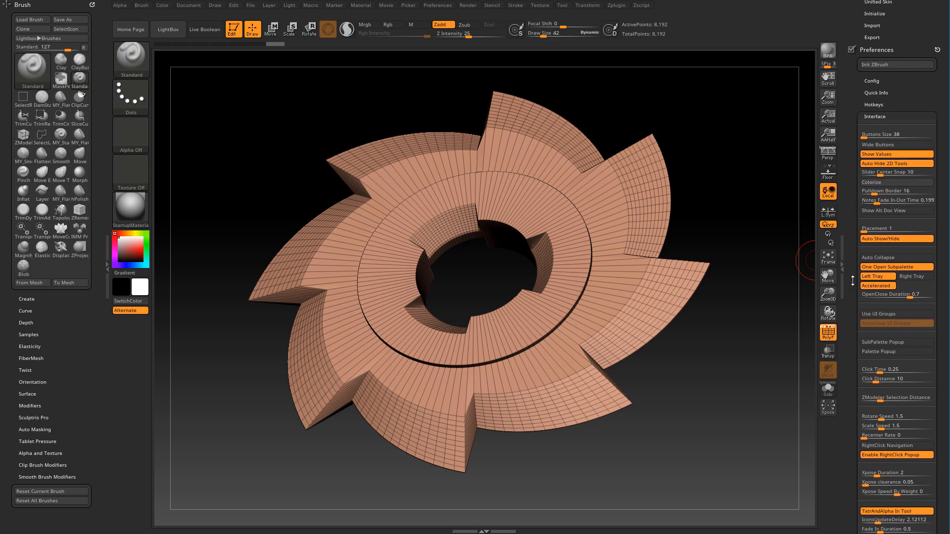
pyautogui.moveTo(876, 286)
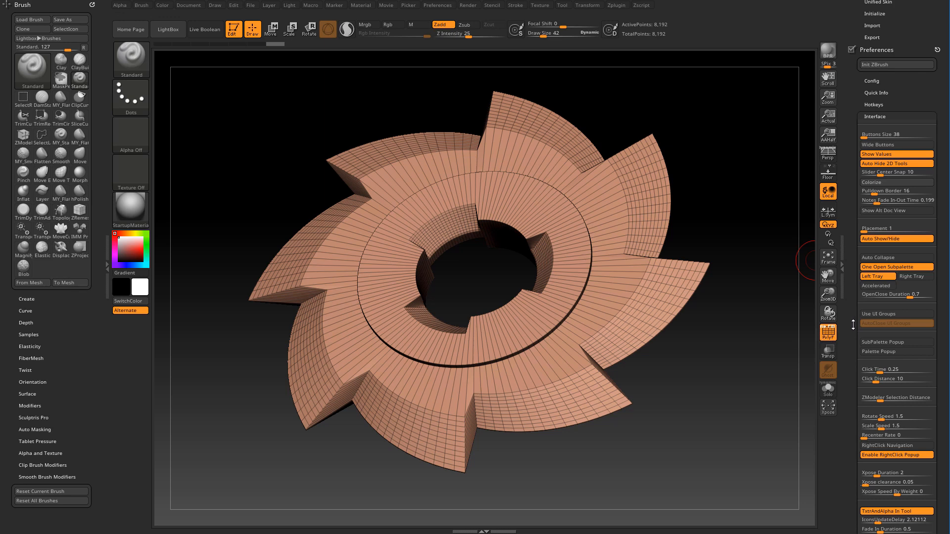
pyautogui.scroll(-3)
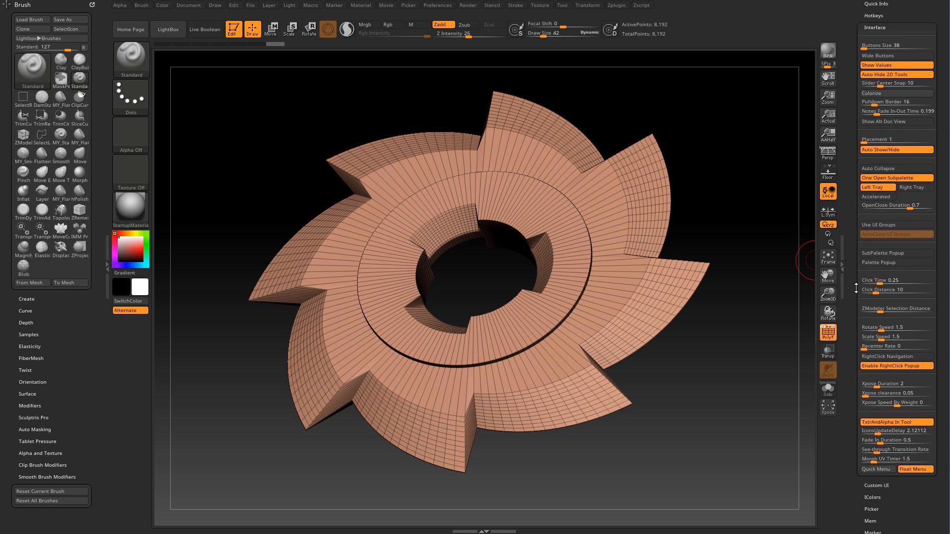
pyautogui.scroll(-3)
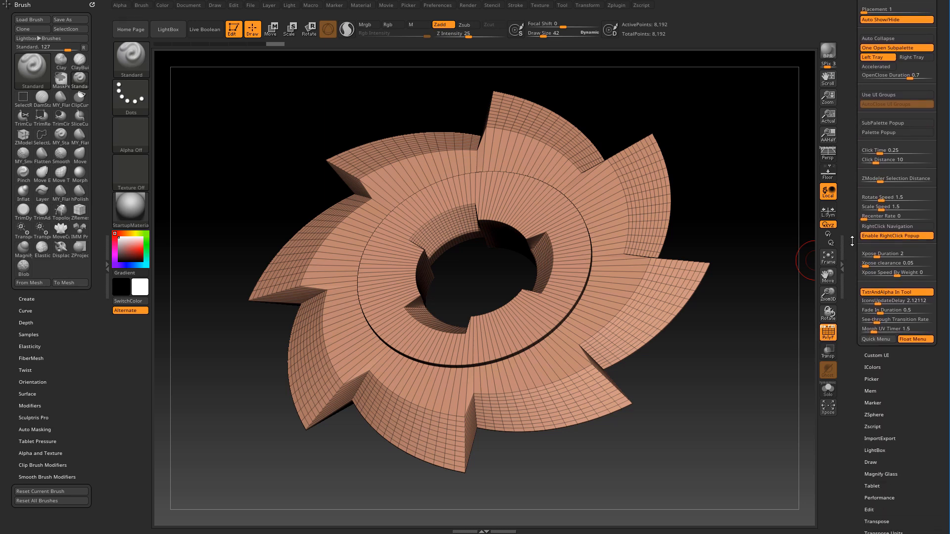
pyautogui.scroll(-3)
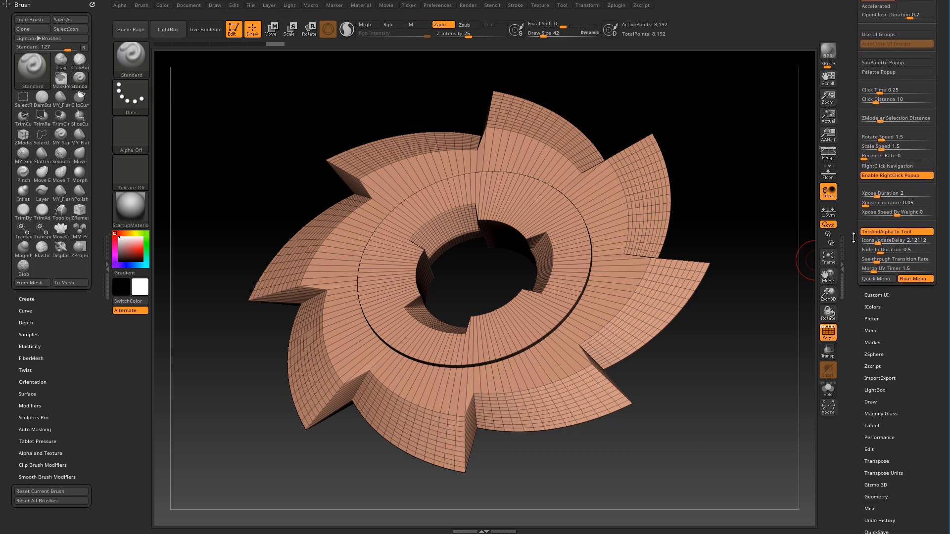
pyautogui.scroll(-3)
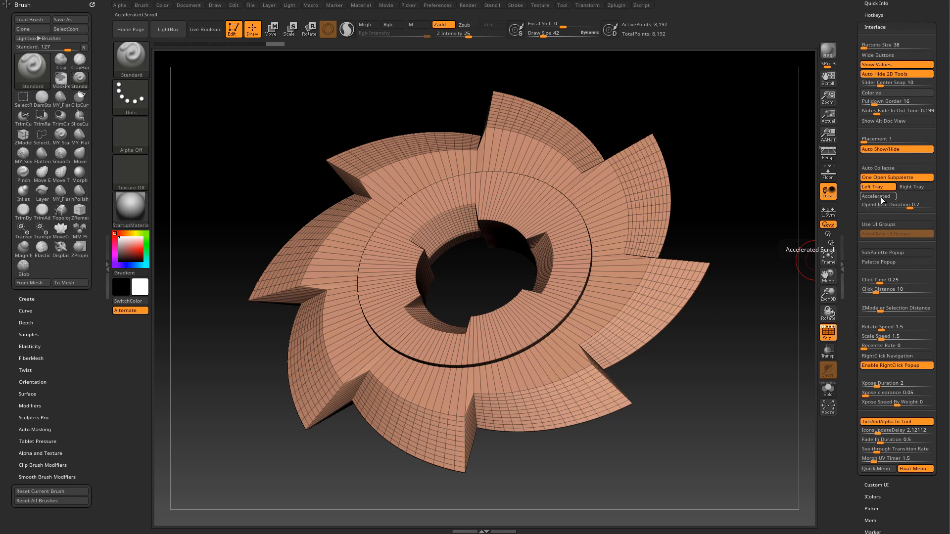
pyautogui.scroll(-3)
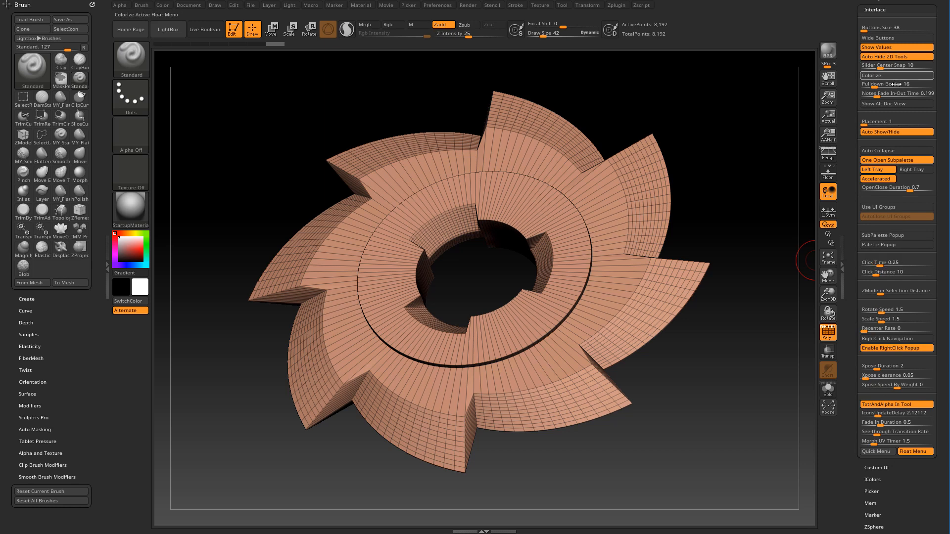
pyautogui.scroll(-3)
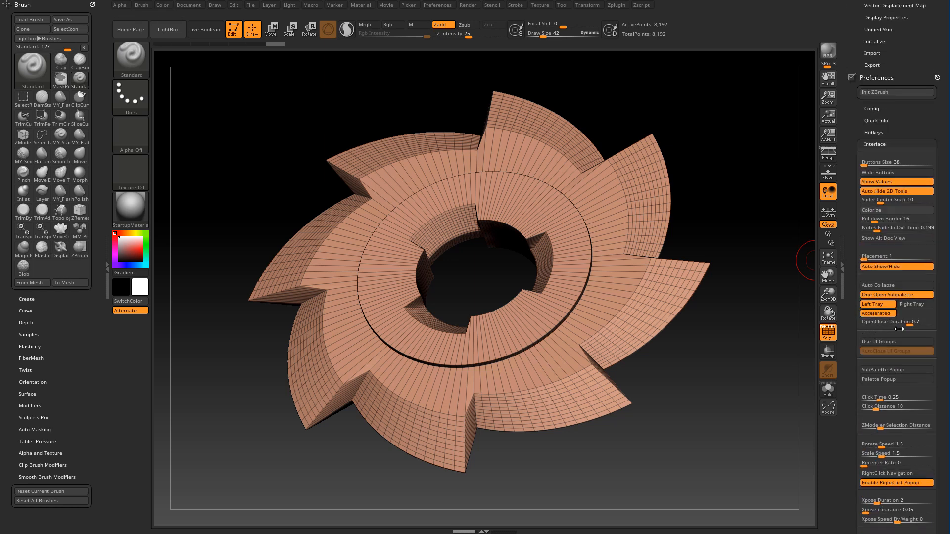
pyautogui.moveTo(895, 322)
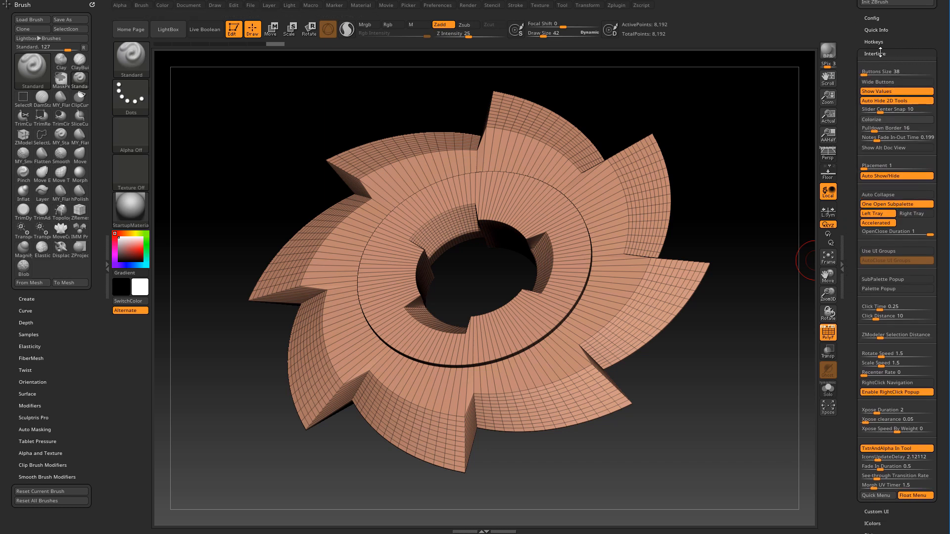
# - Collapse and reopen the Interface subpalette to test the OpenClose Duration of 0
pyautogui.click(875, 53)
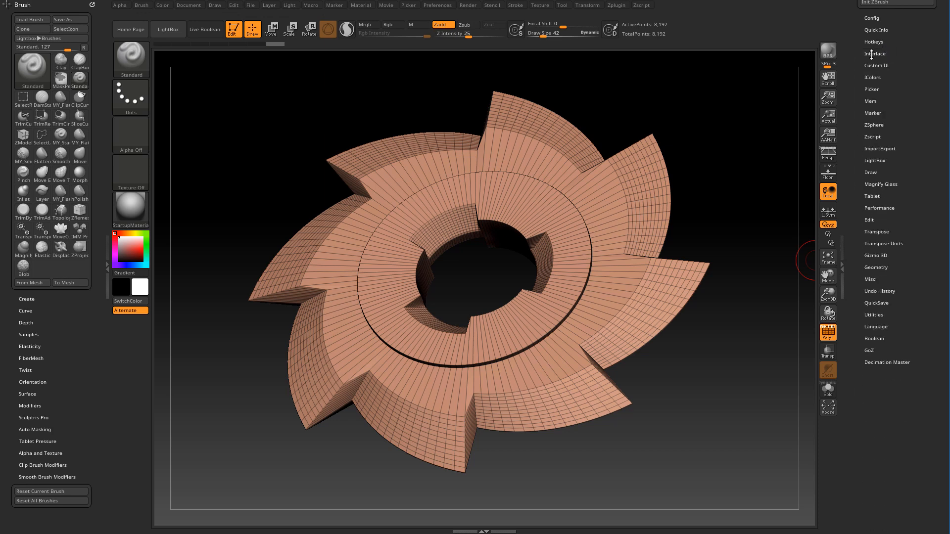
pyautogui.click(875, 53)
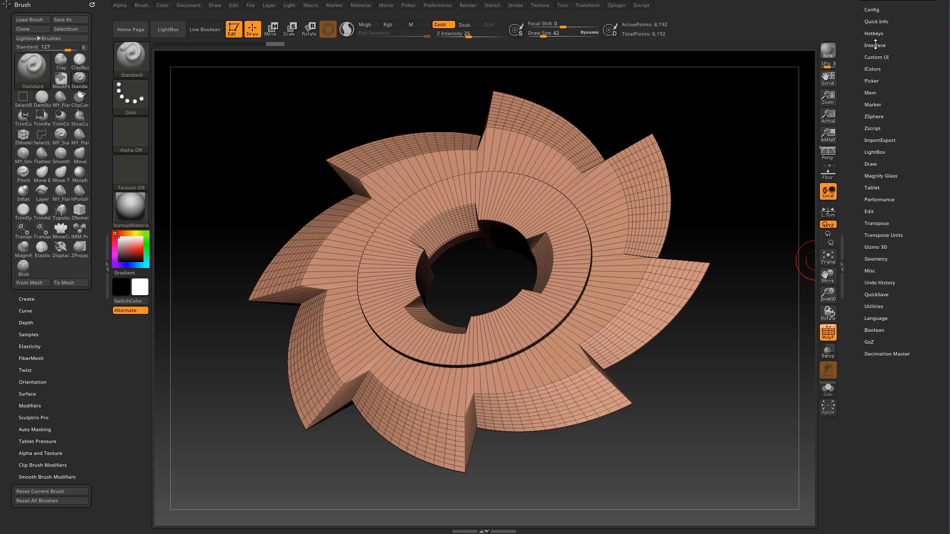
pyautogui.click(874, 45)
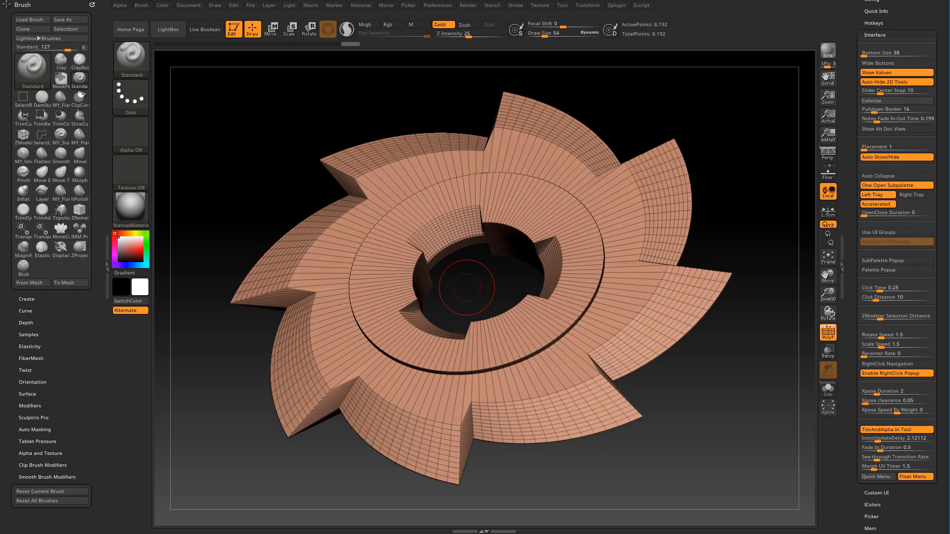
pyautogui.moveTo(884, 349)
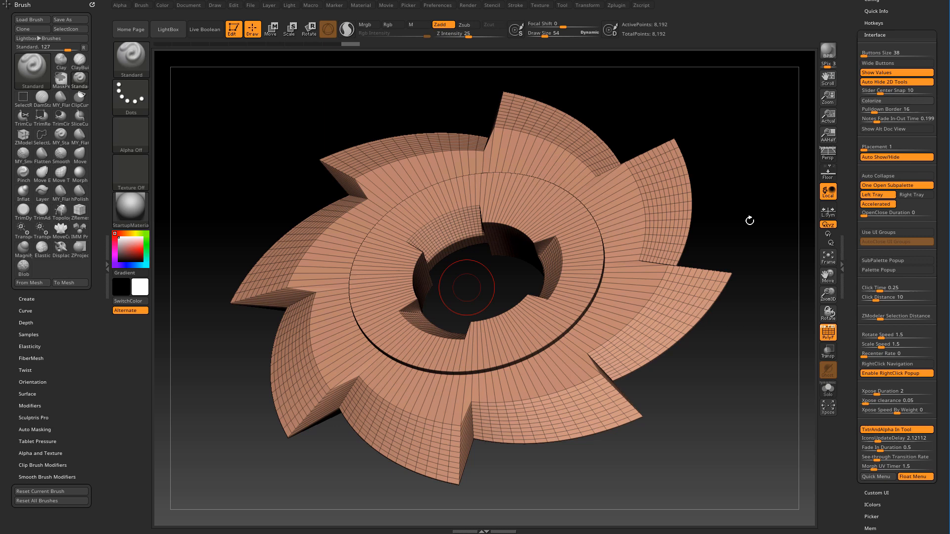
pyautogui.moveTo(755, 303)
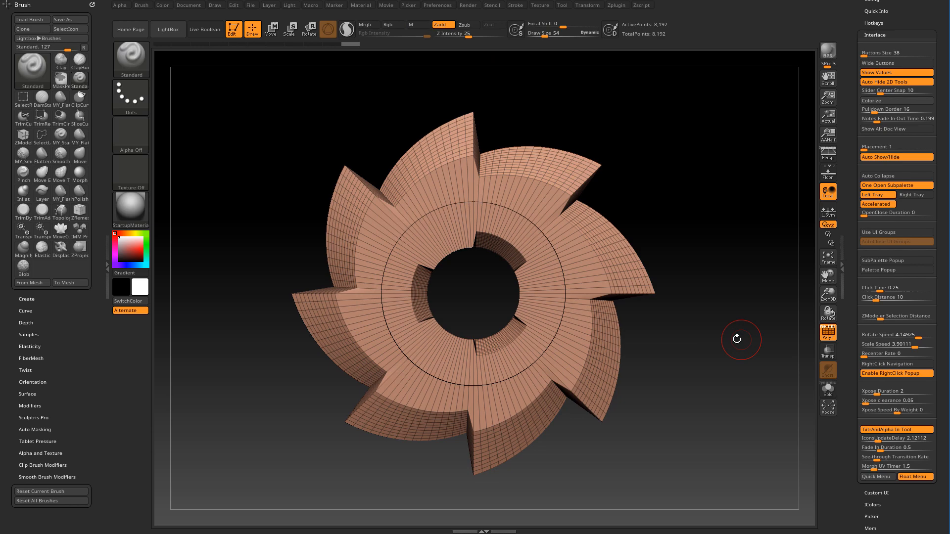
pyautogui.moveTo(720, 353)
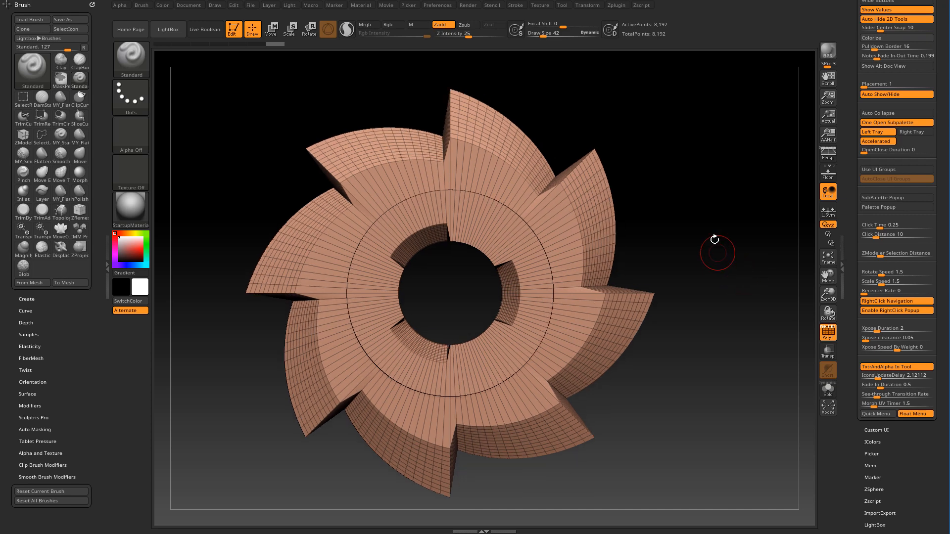
pyautogui.moveTo(715, 249)
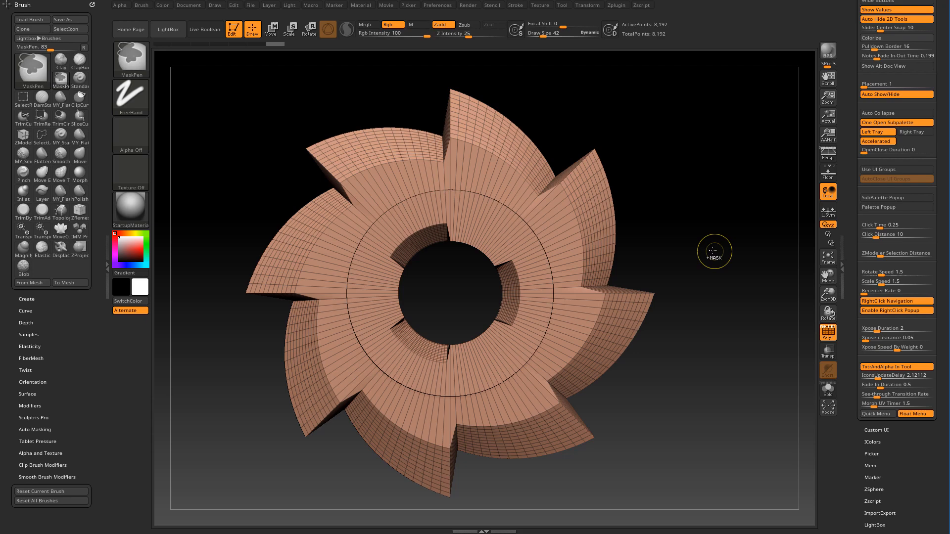
pyautogui.moveTo(703, 231)
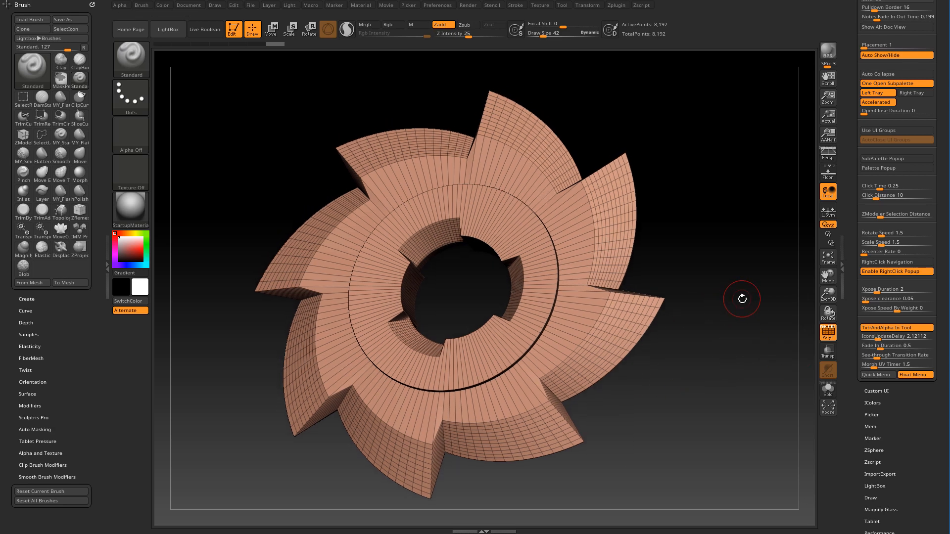
pyautogui.moveTo(748, 224)
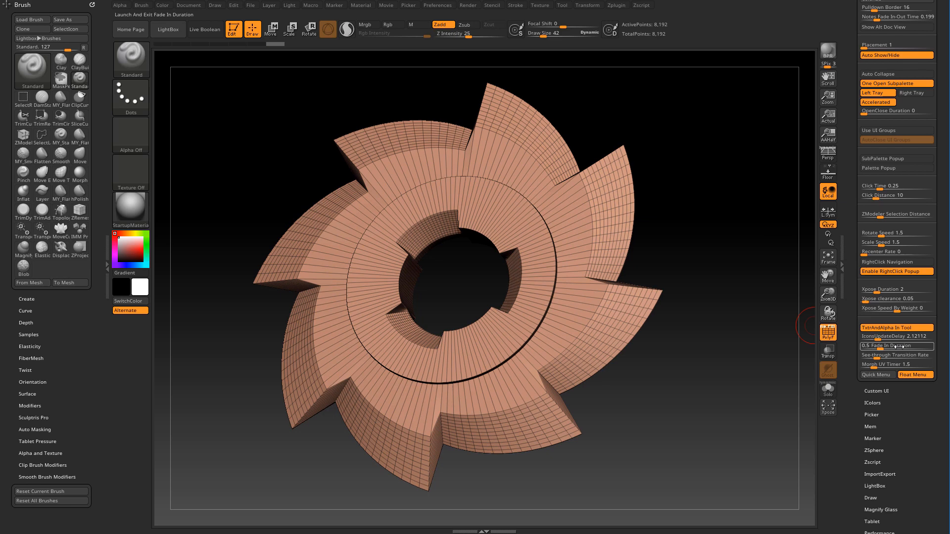
pyautogui.moveTo(883, 346)
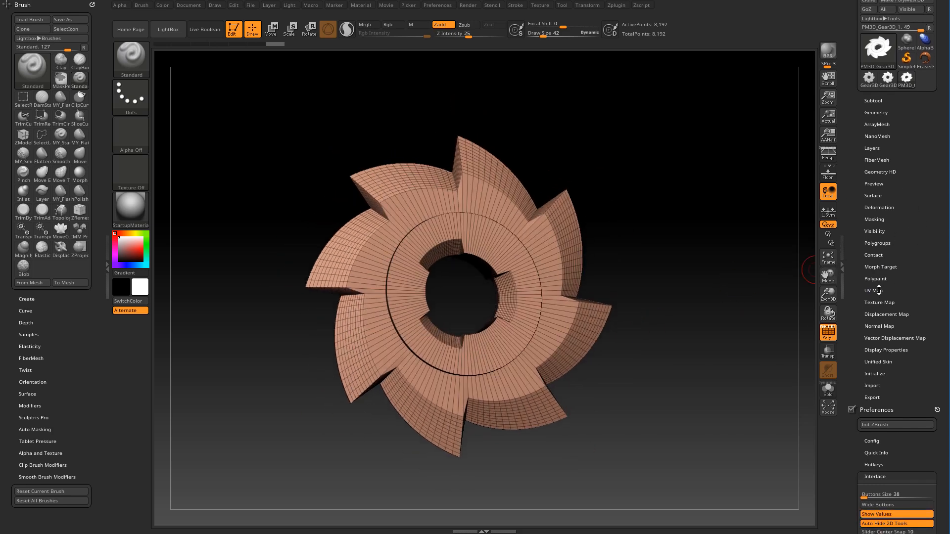
# - Open Tool > UV Map and toggle Morph UV on and off, leaving it off
pyautogui.click(875, 291)
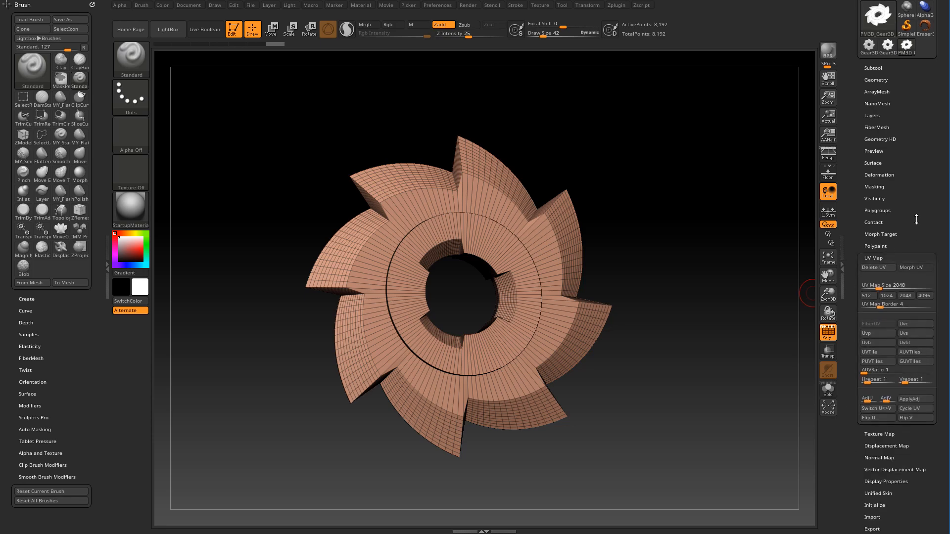
pyautogui.click(910, 247)
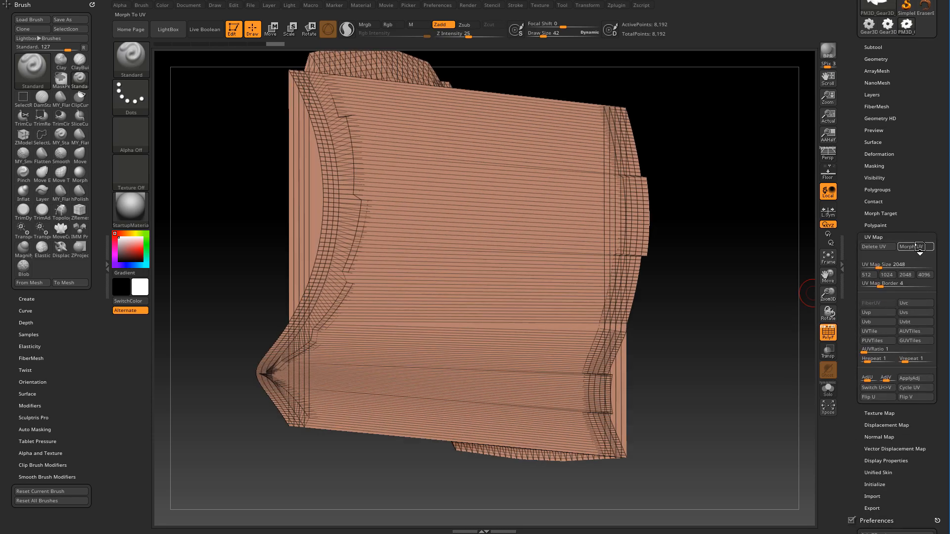
pyautogui.click(916, 246)
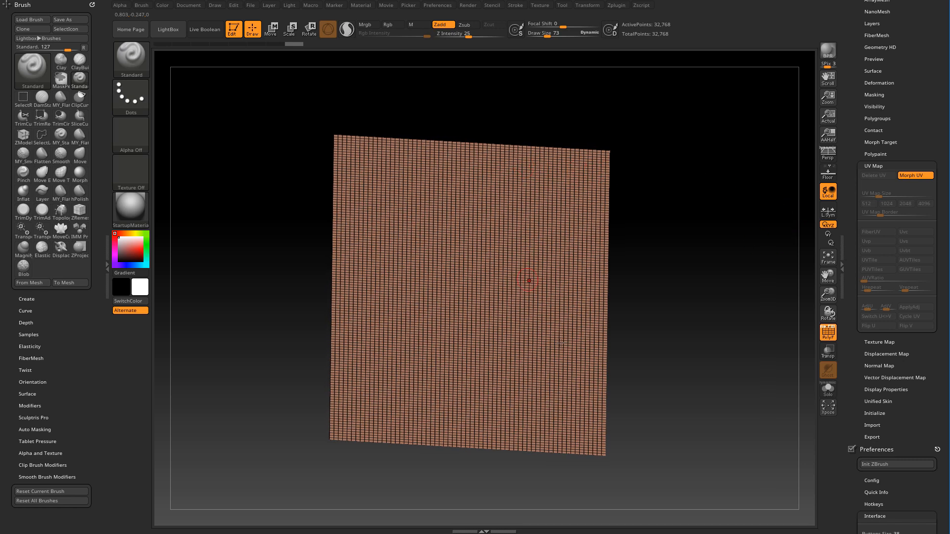
pyautogui.click(915, 175)
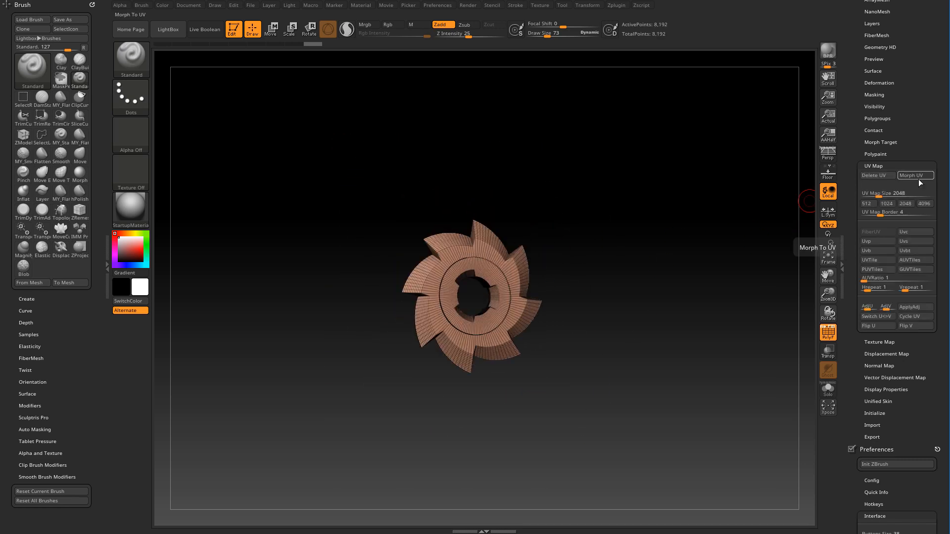
pyautogui.click(915, 170)
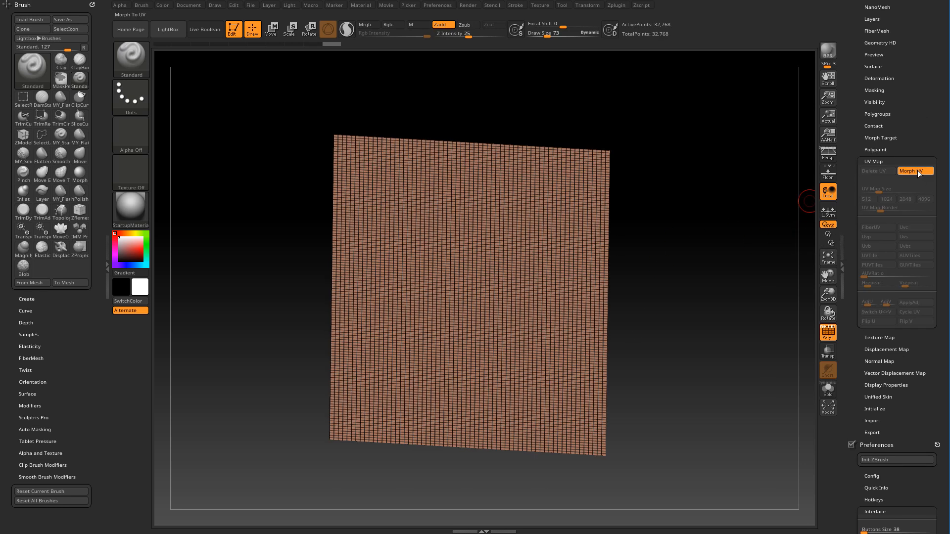
pyautogui.click(914, 171)
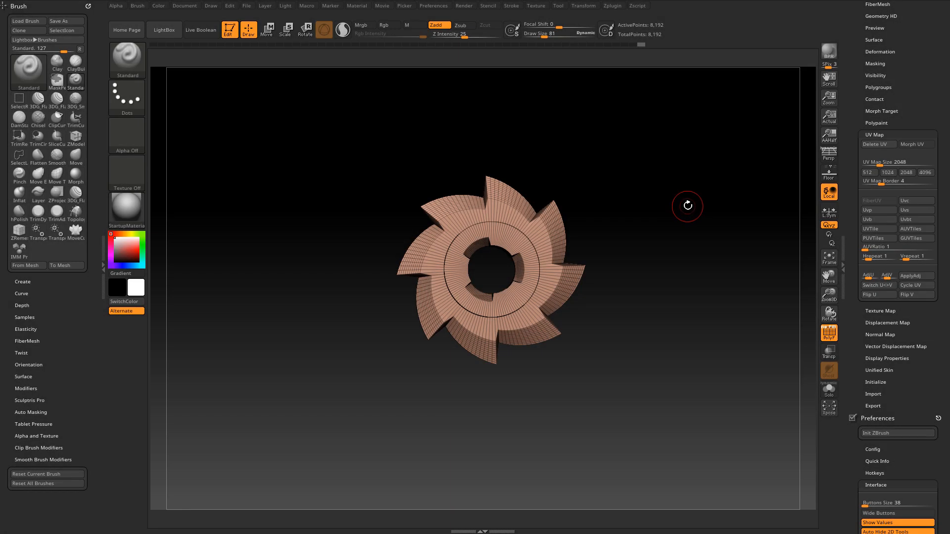
pyautogui.moveTo(692, 263)
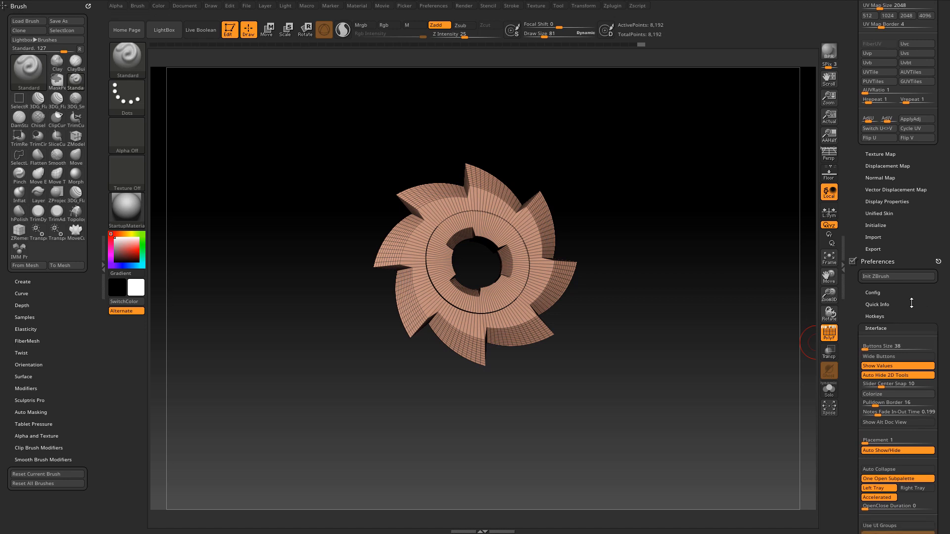
# - Expand Preferences > Config to show the UI restore, store and snapshot options
pyautogui.click(873, 284)
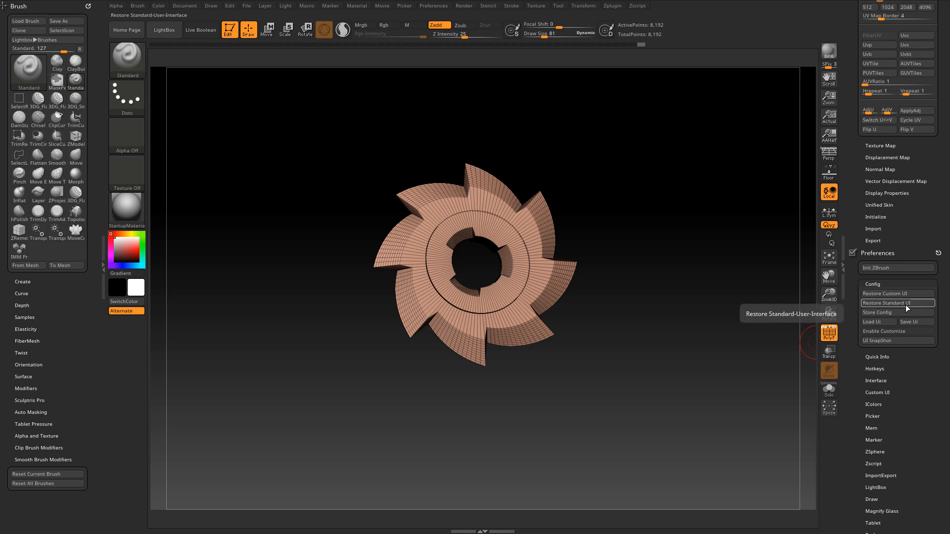
pyautogui.moveTo(877, 313)
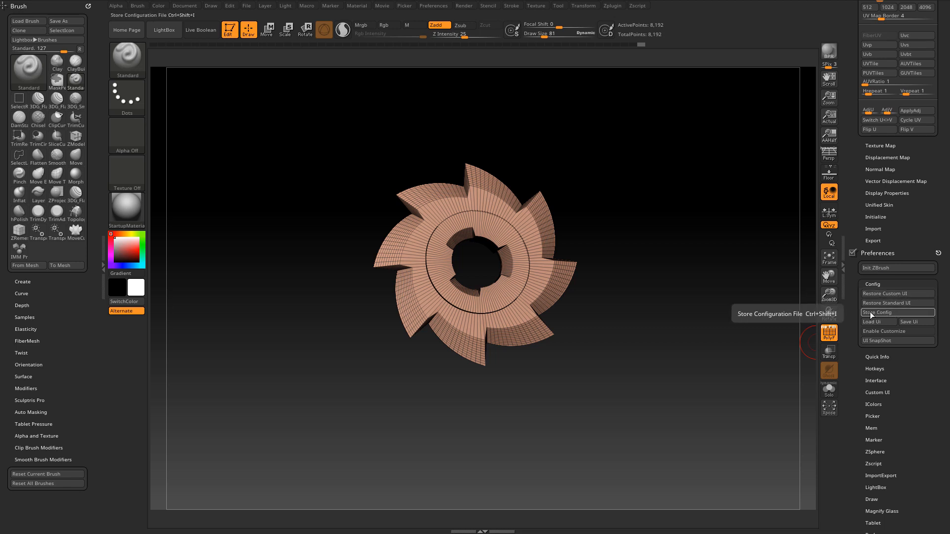
pyautogui.moveTo(916, 322)
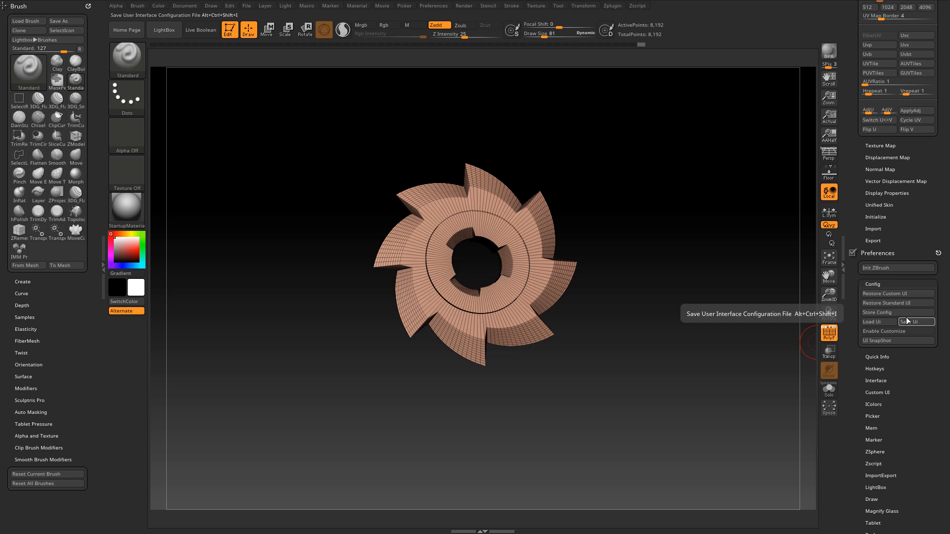
pyautogui.moveTo(877, 312)
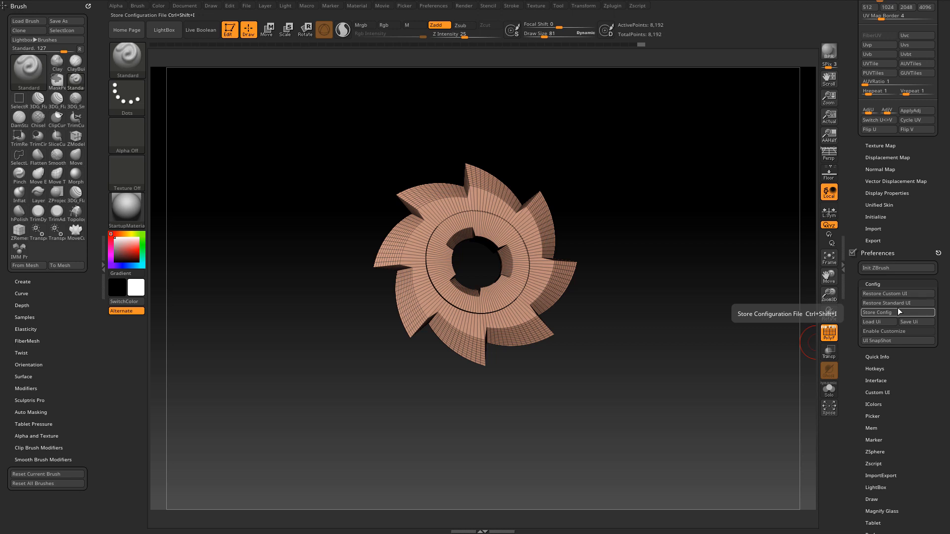
pyautogui.moveTo(886, 303)
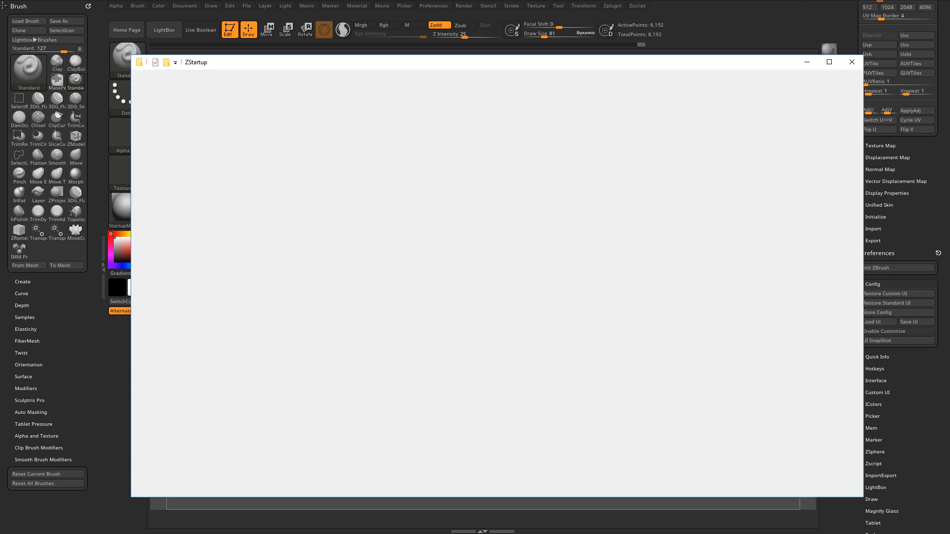
# - Select CustomUserInterface2018.cfg in ZStartup to check its date, then close Explorer
pyautogui.click(321, 196)
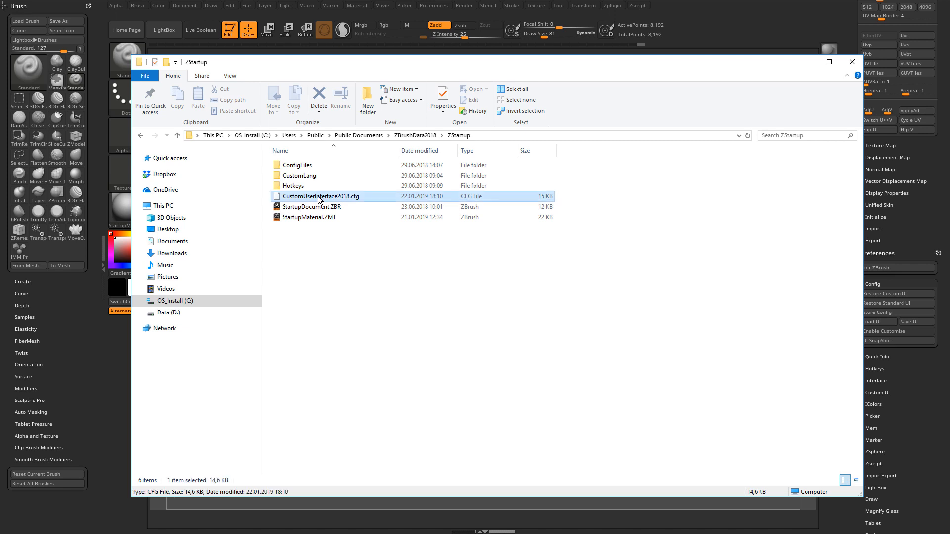
pyautogui.moveTo(357, 199)
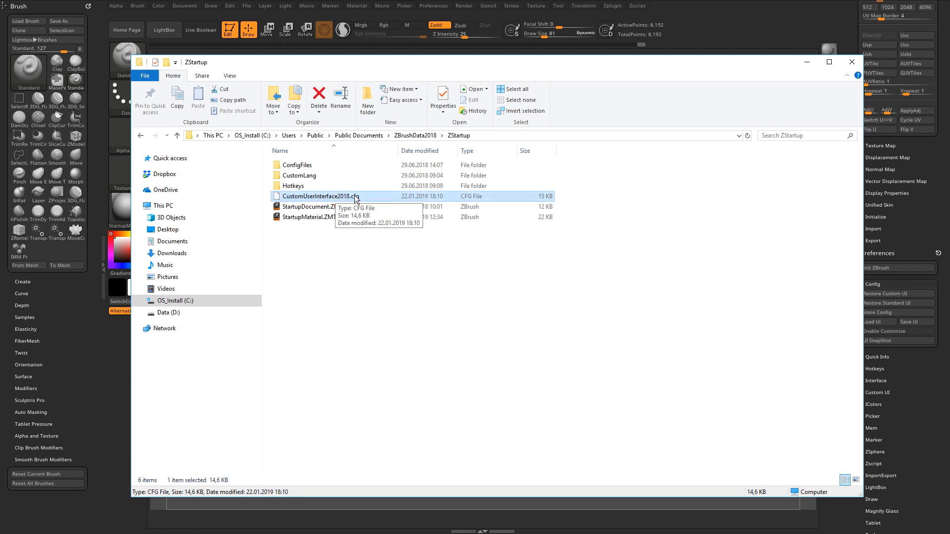
pyautogui.moveTo(360, 202)
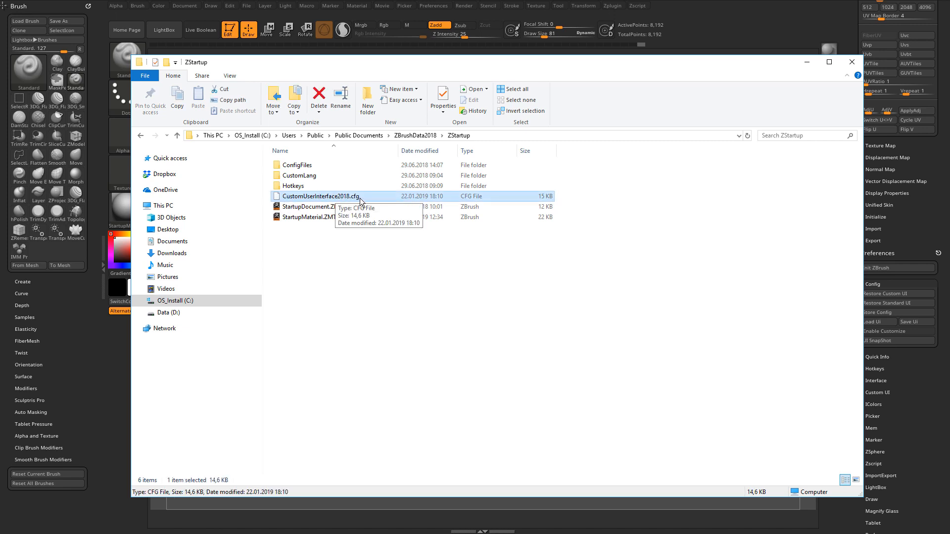
pyautogui.click(851, 62)
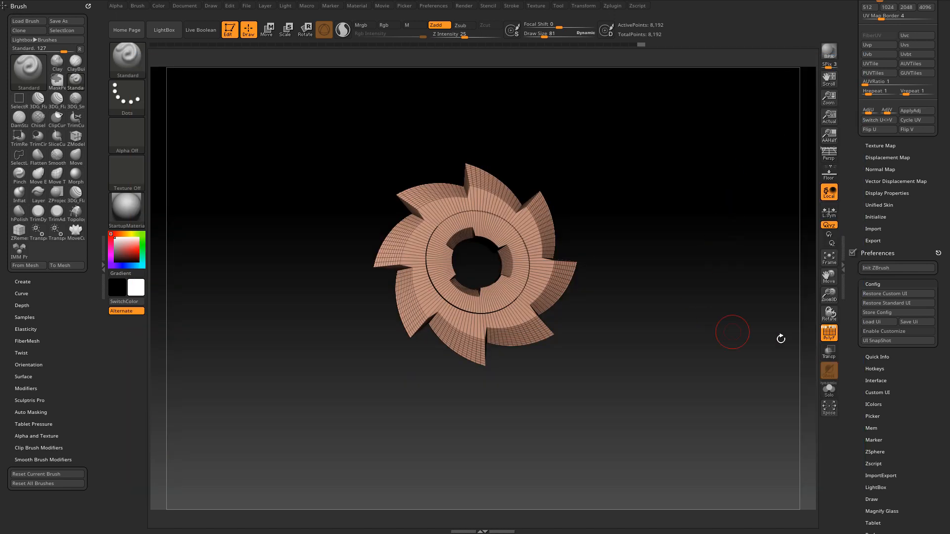
pyautogui.moveTo(915, 322)
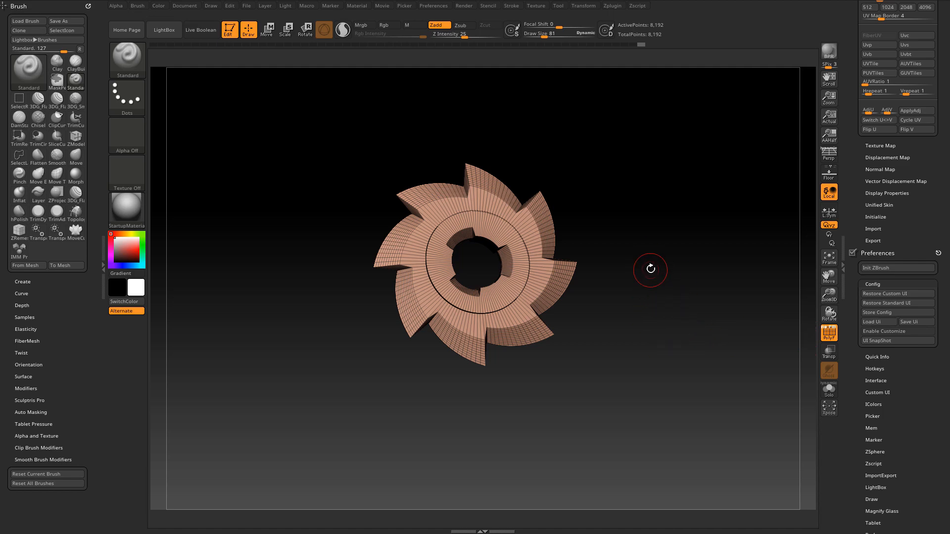
pyautogui.moveTo(812, 205)
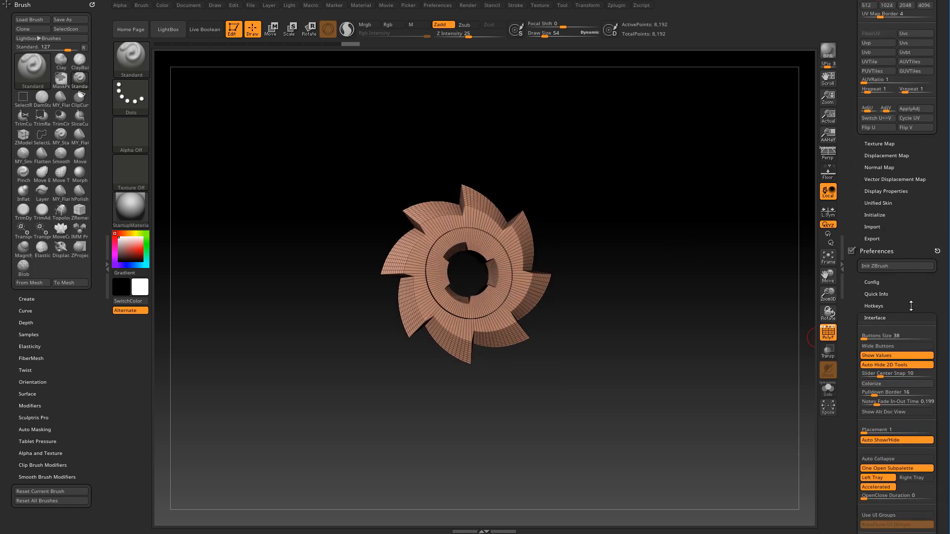
# - Scroll Interface preferences to the colour sliders showing PushButton Hilite 0, then open the Document palette
pyautogui.scroll(-3)
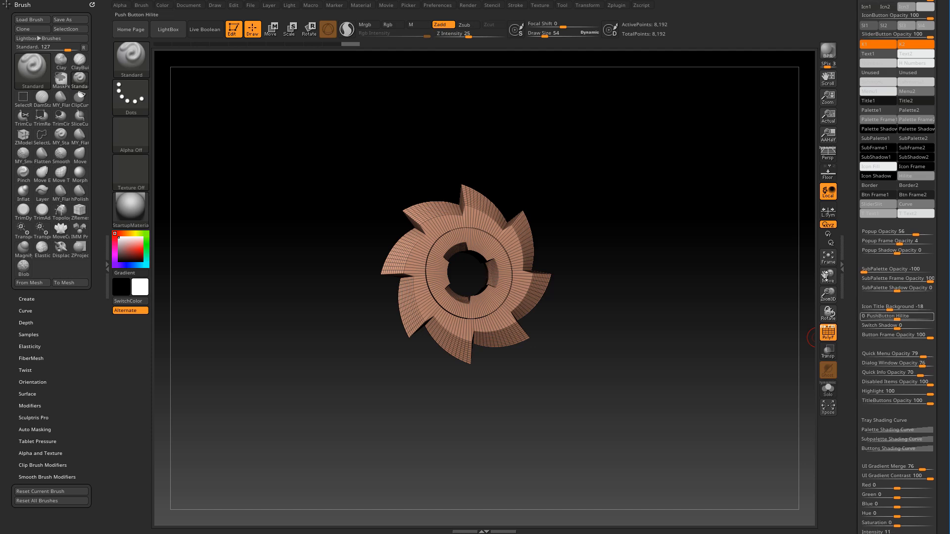
pyautogui.click(189, 5)
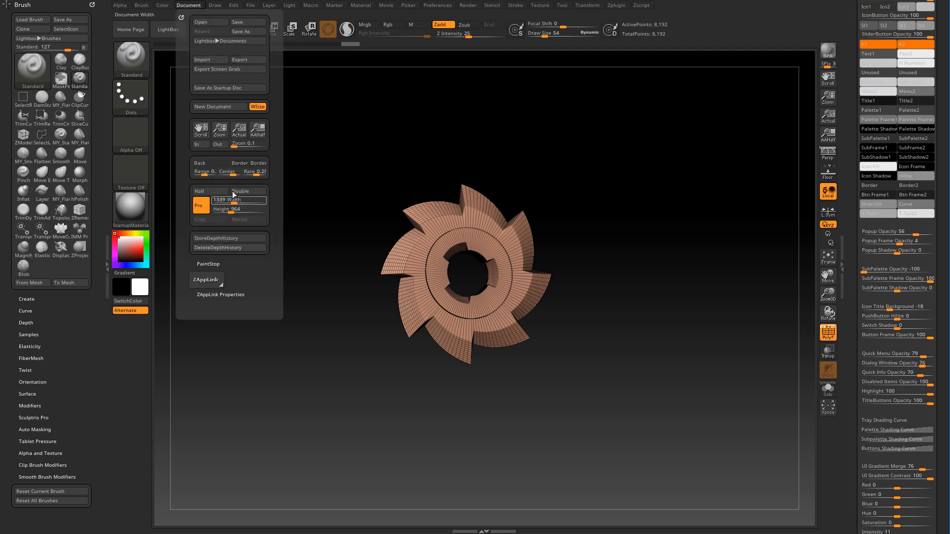